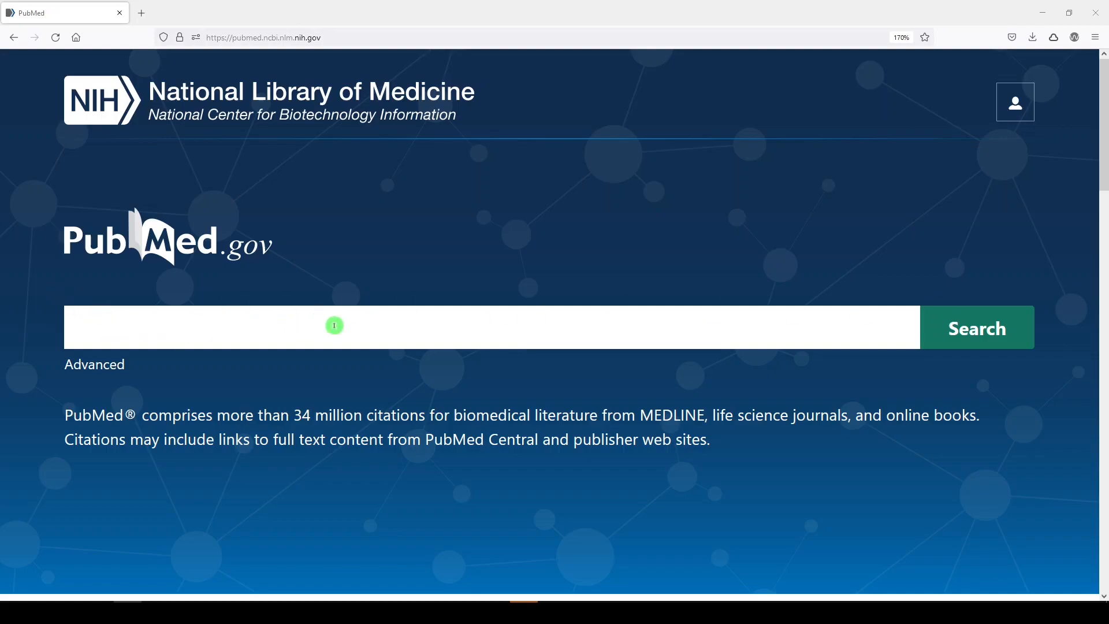
mouse_move(989, 335)
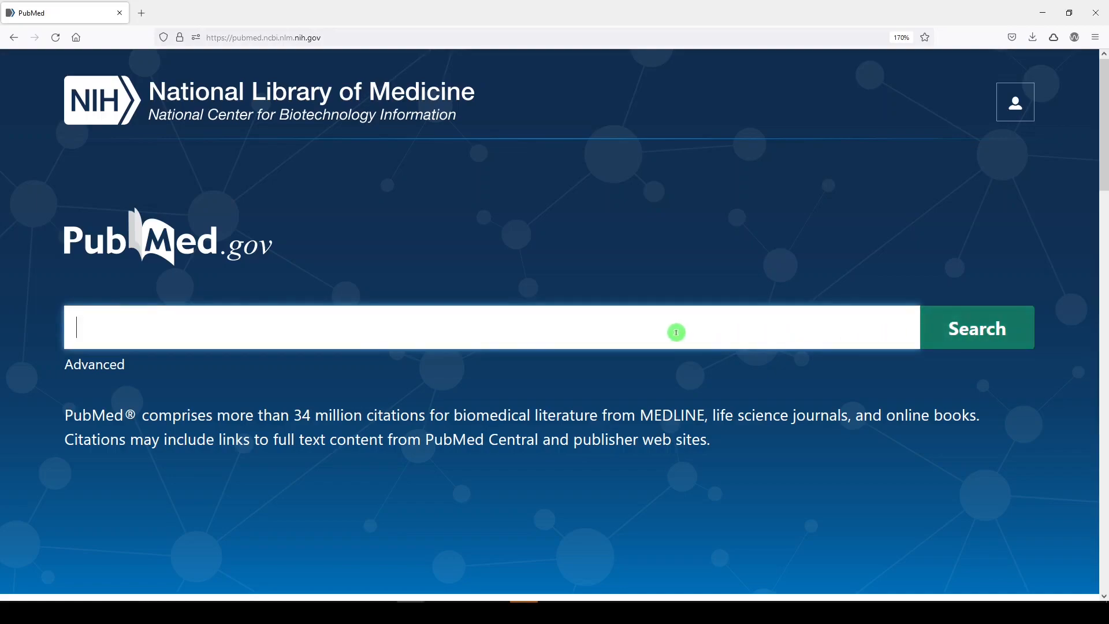
Search PubMed for low back pain management, getting 11,457 most-recent-first results
text(low back)
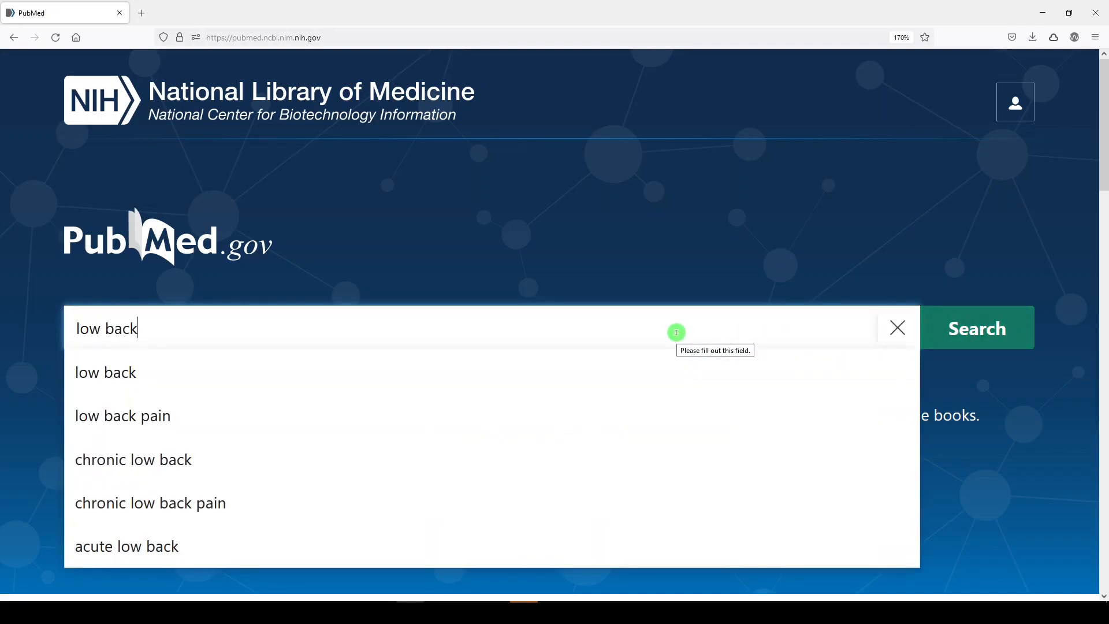
text(pain management)
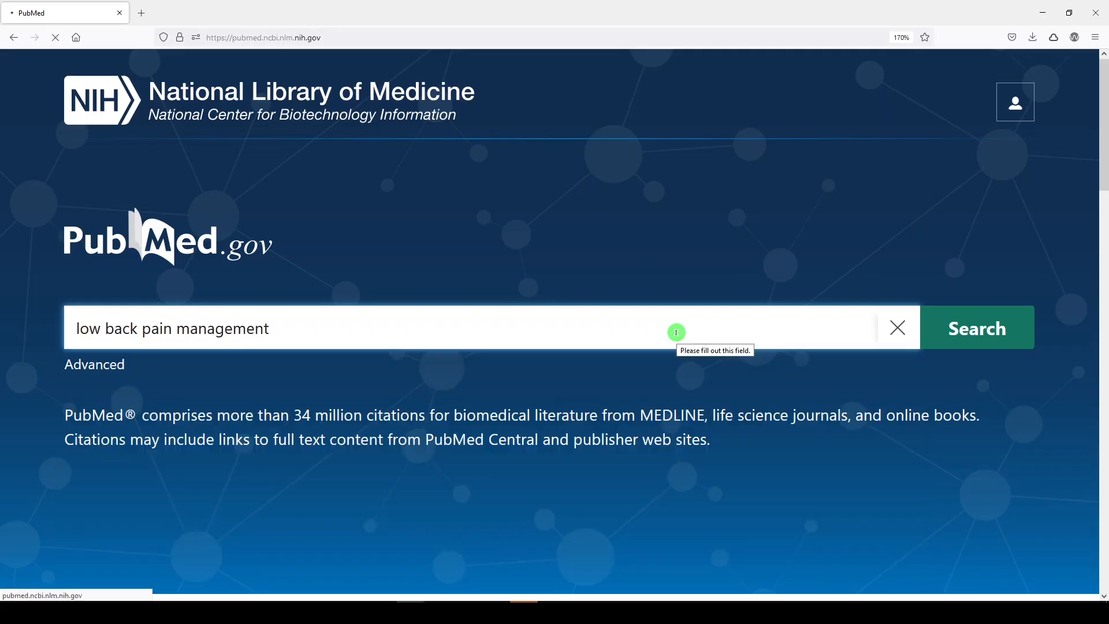
click(976, 328)
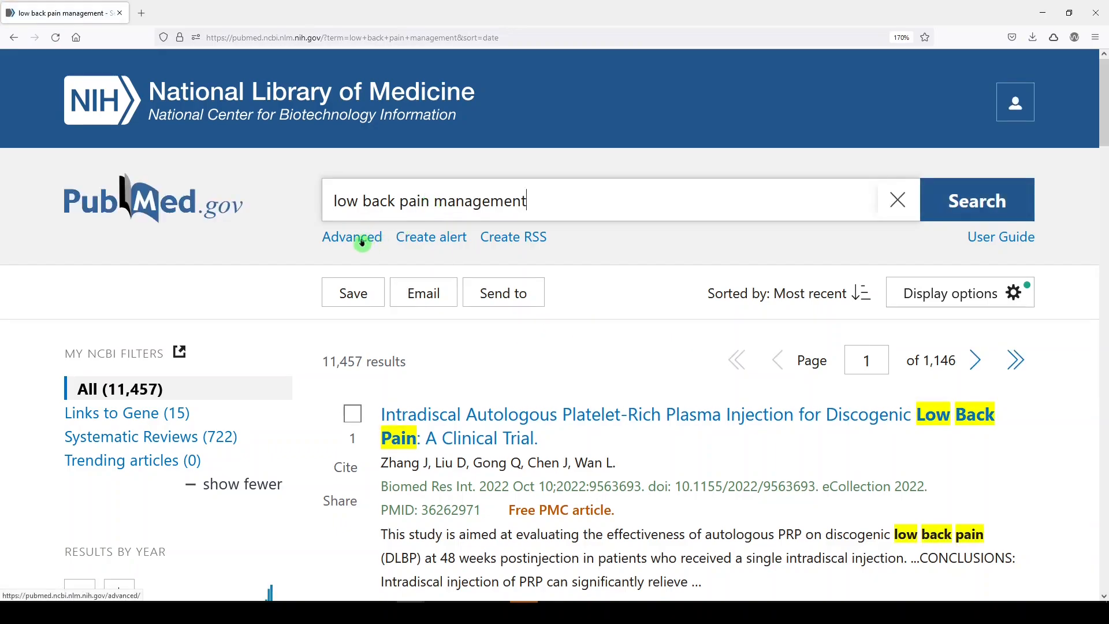
Expand search #1's history details and highlight the low back pain MeSH and organization terms
click(350, 236)
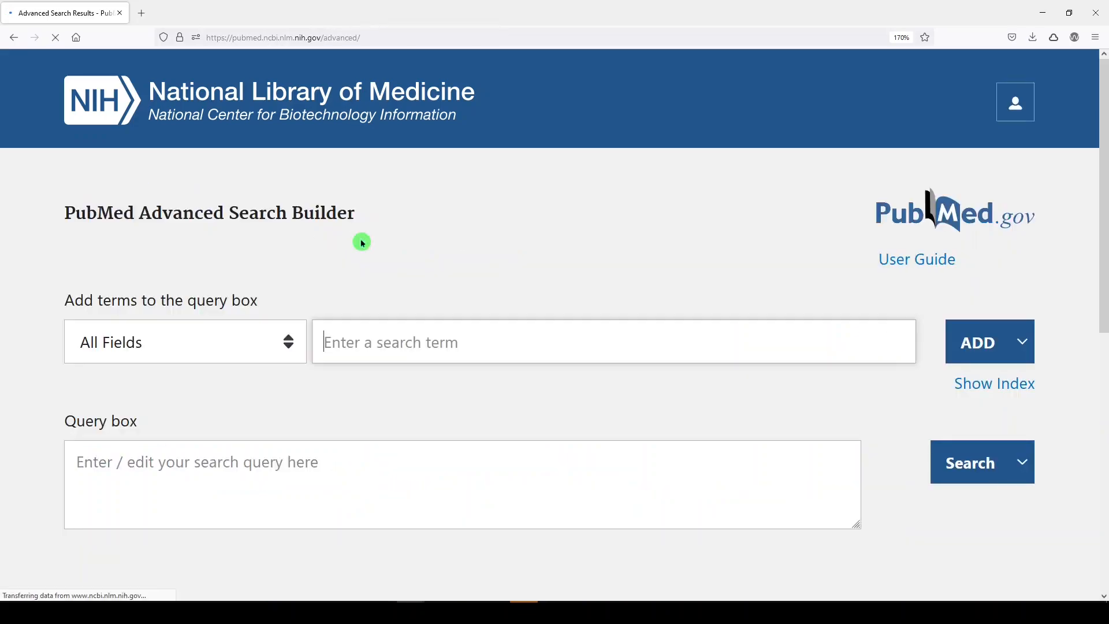
scroll(down, 3)
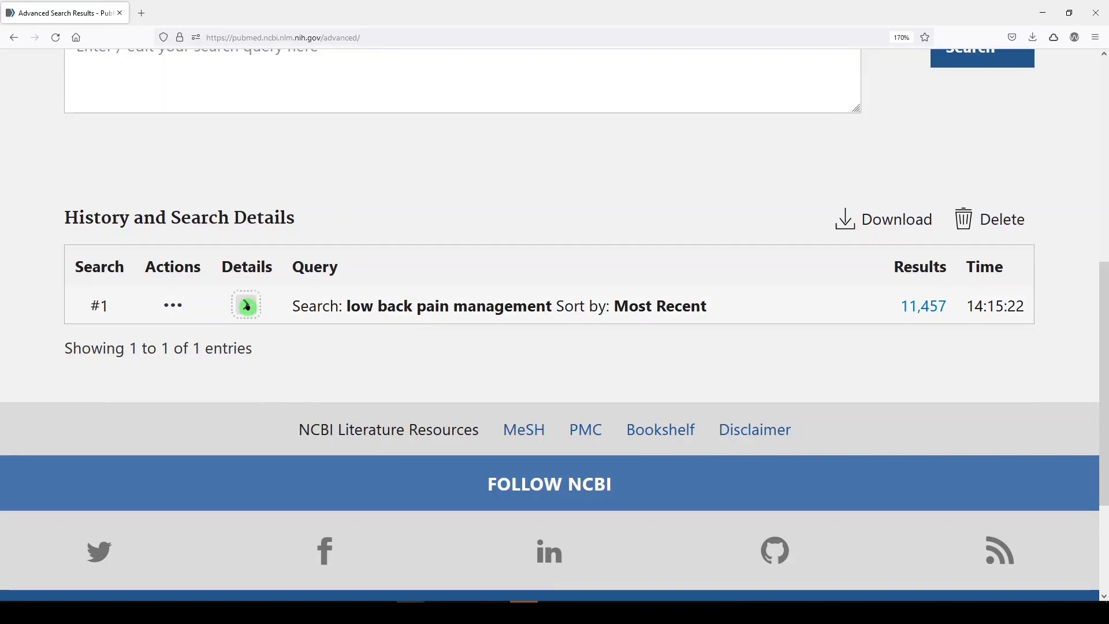
click(246, 305)
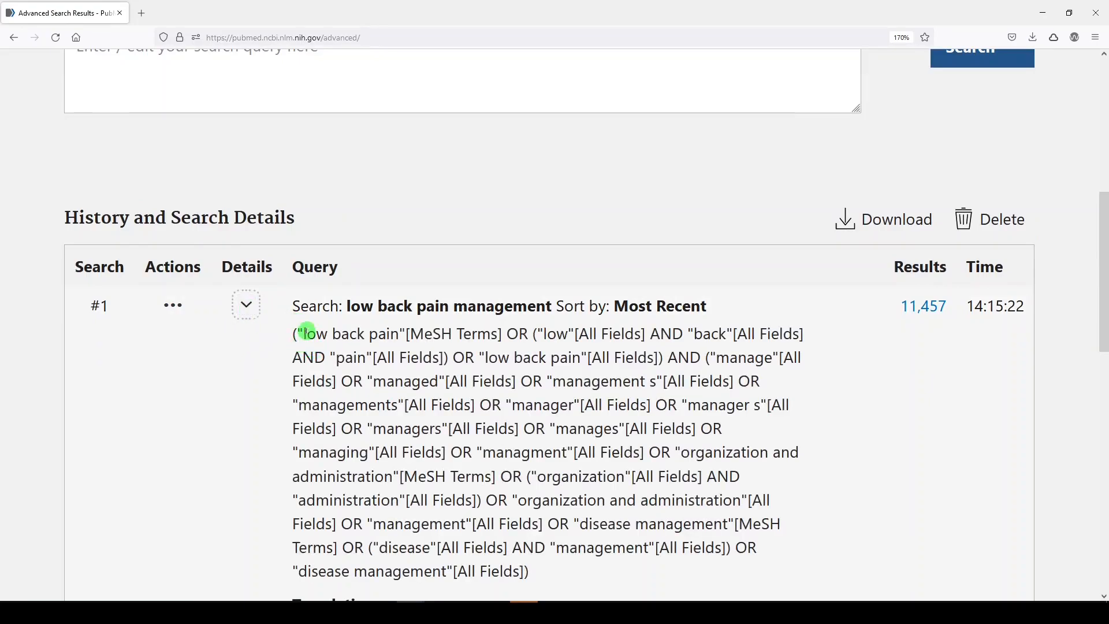
double_click(333, 334)
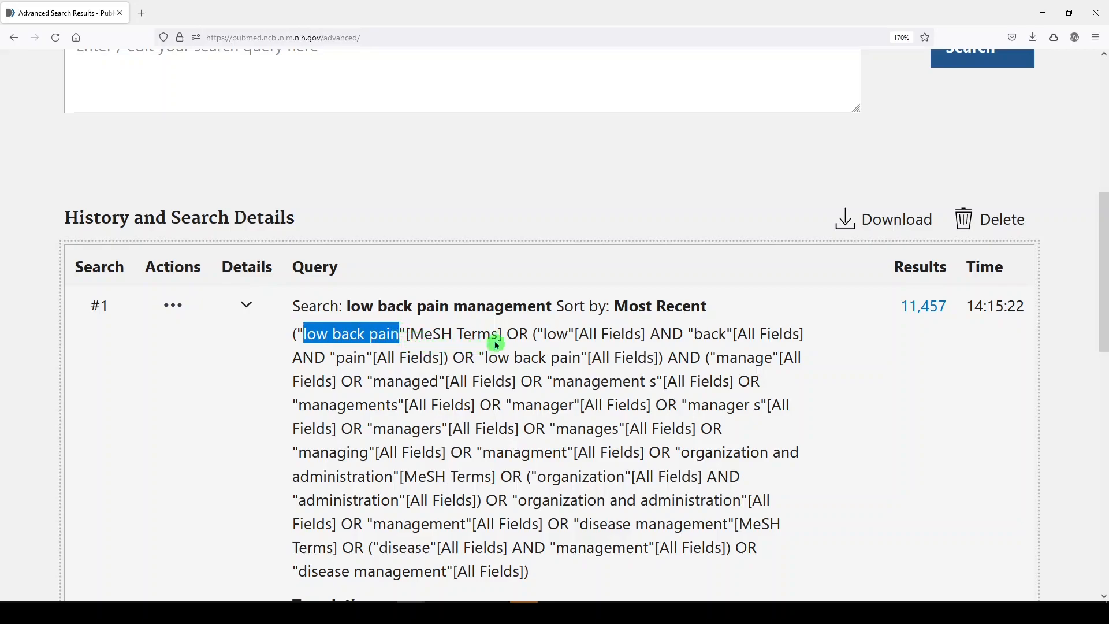
mouse_move(598, 346)
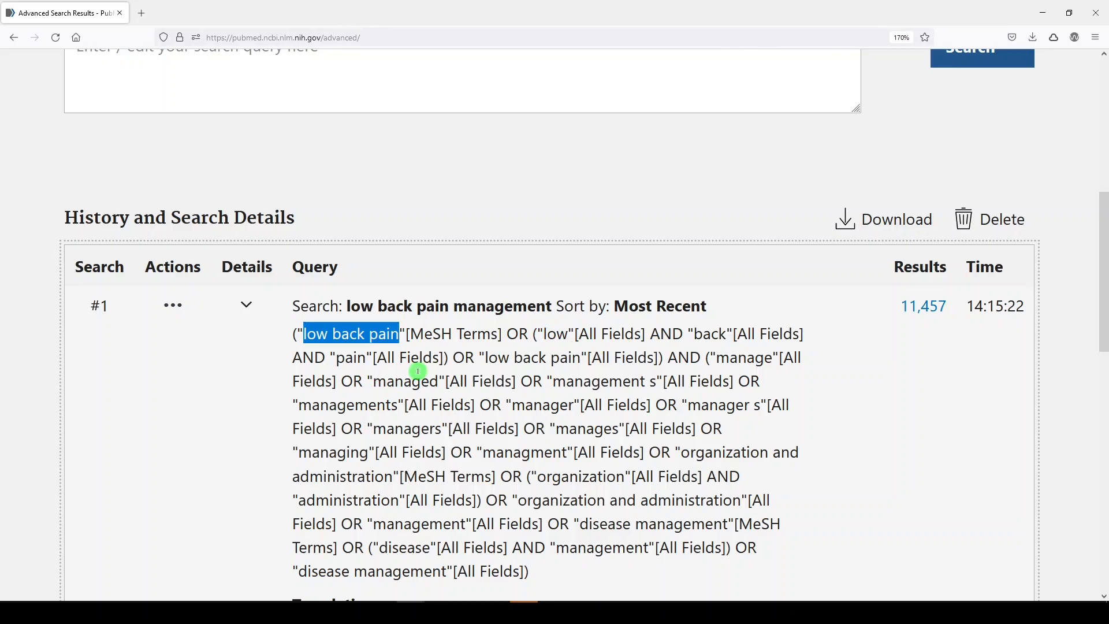
mouse_move(593, 363)
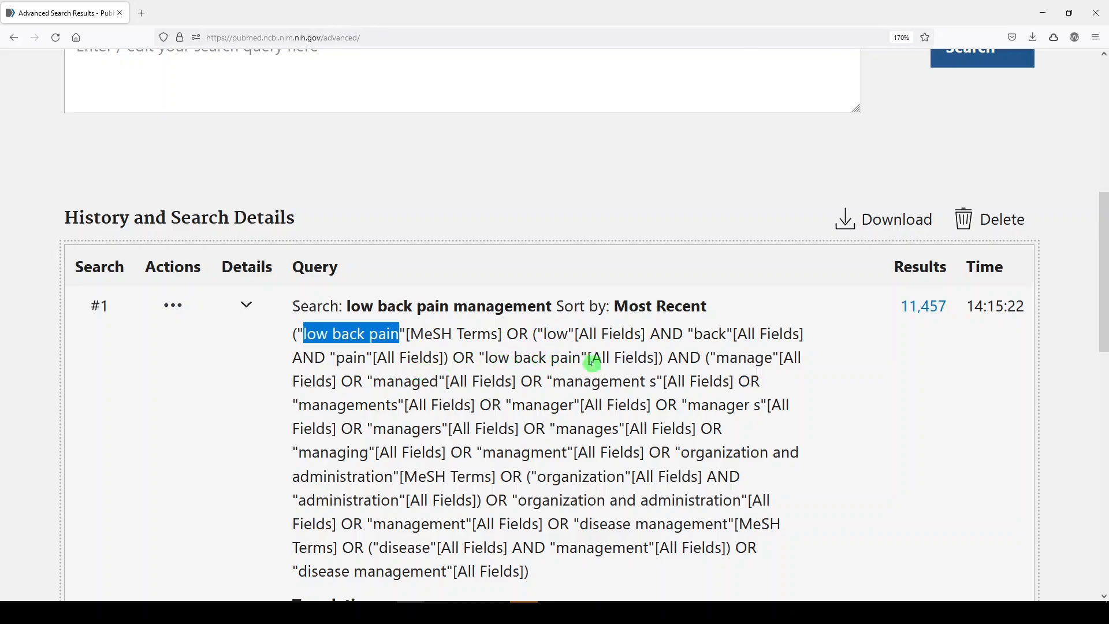
mouse_move(680, 357)
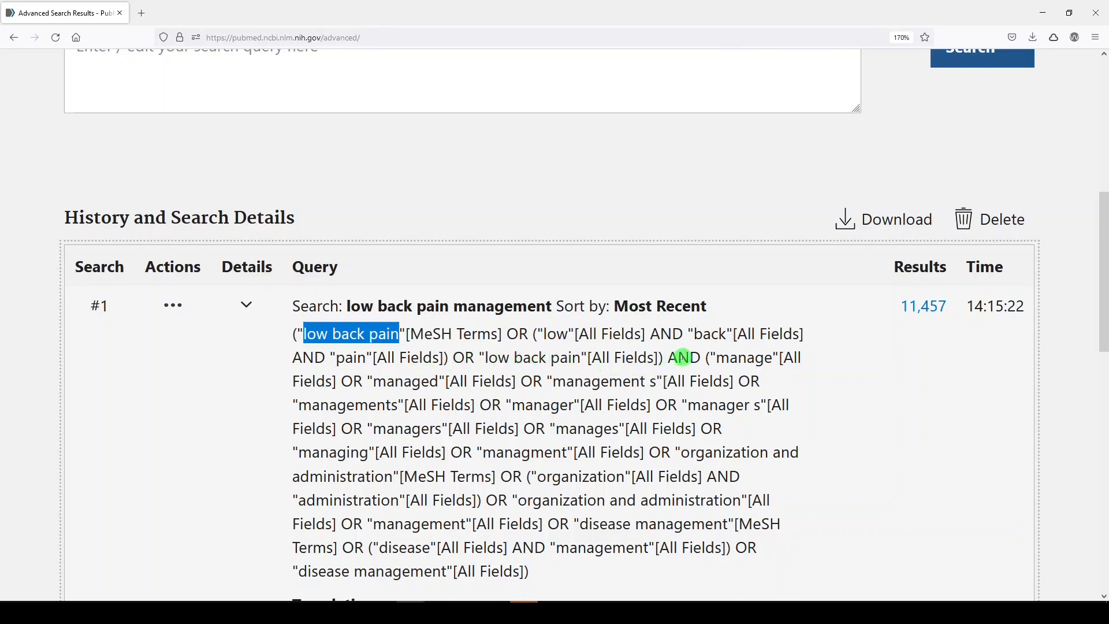
scroll(down, 3)
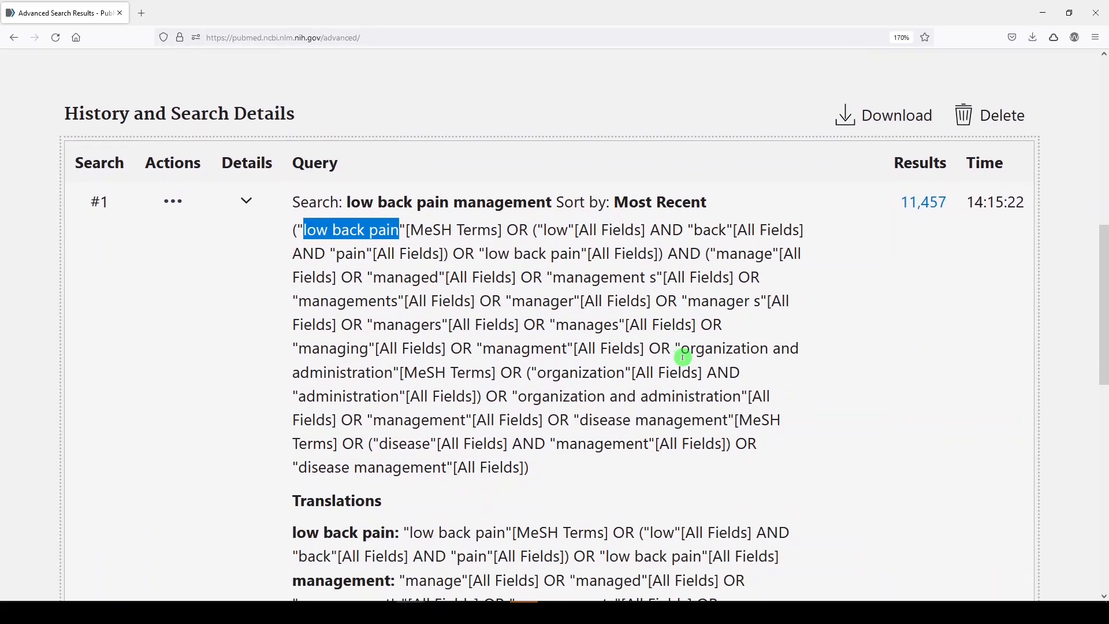
mouse_move(605, 368)
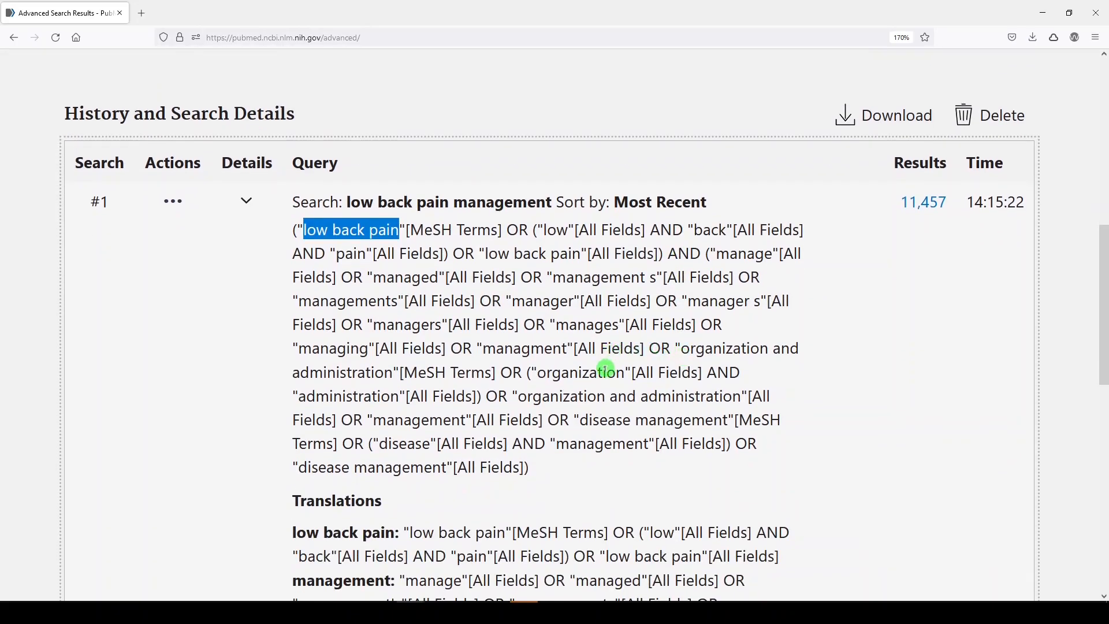
mouse_move(590, 384)
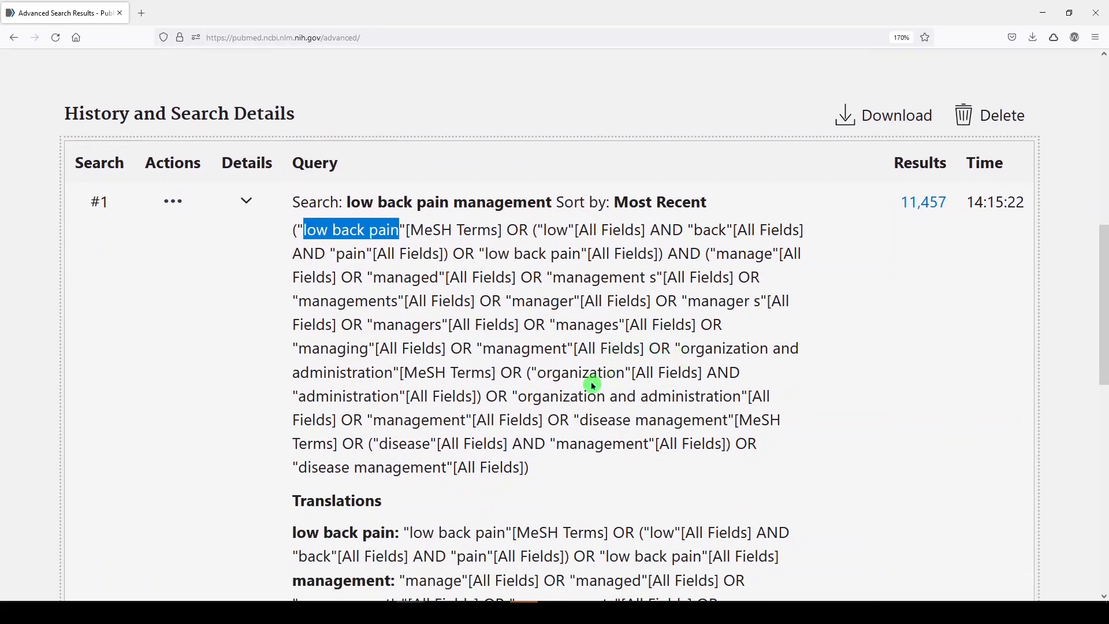
double_click(606, 420)
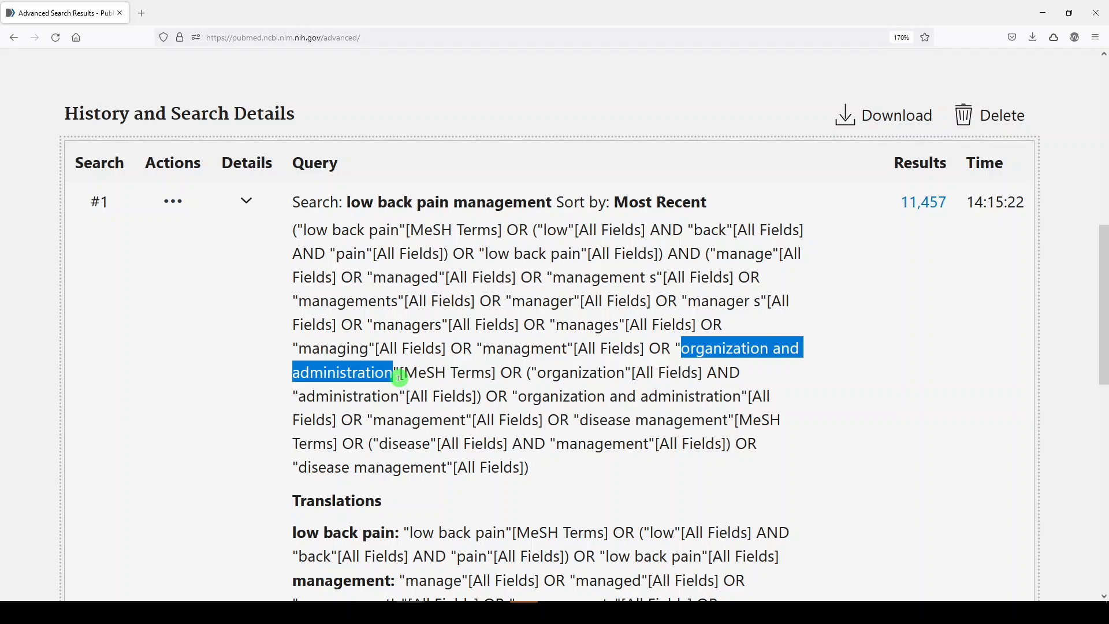
scroll(up, 3)
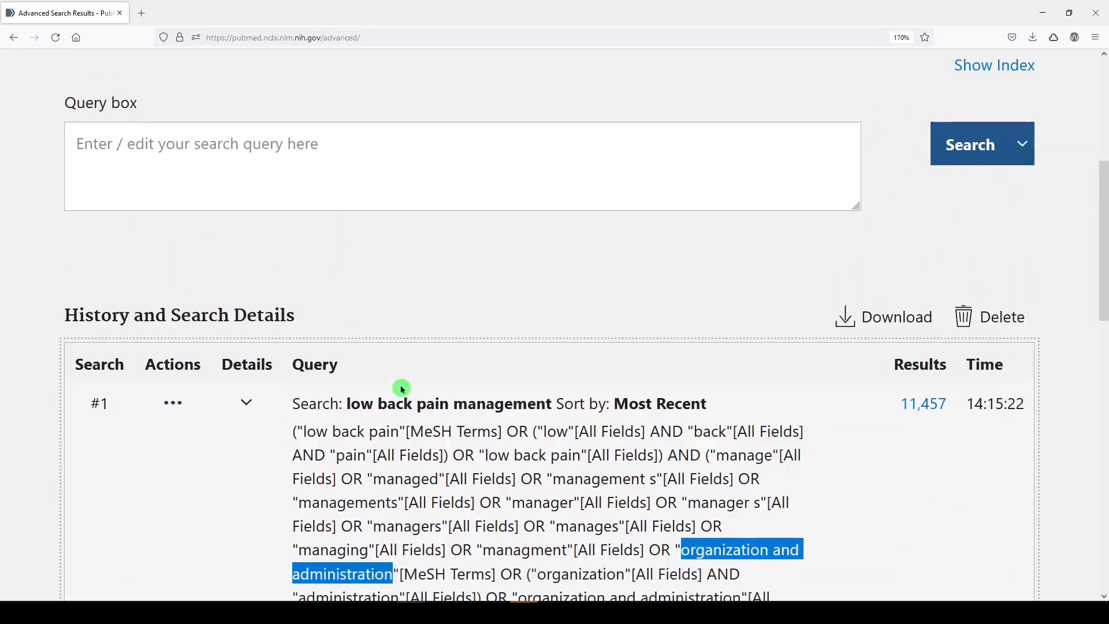
scroll(up, 3)
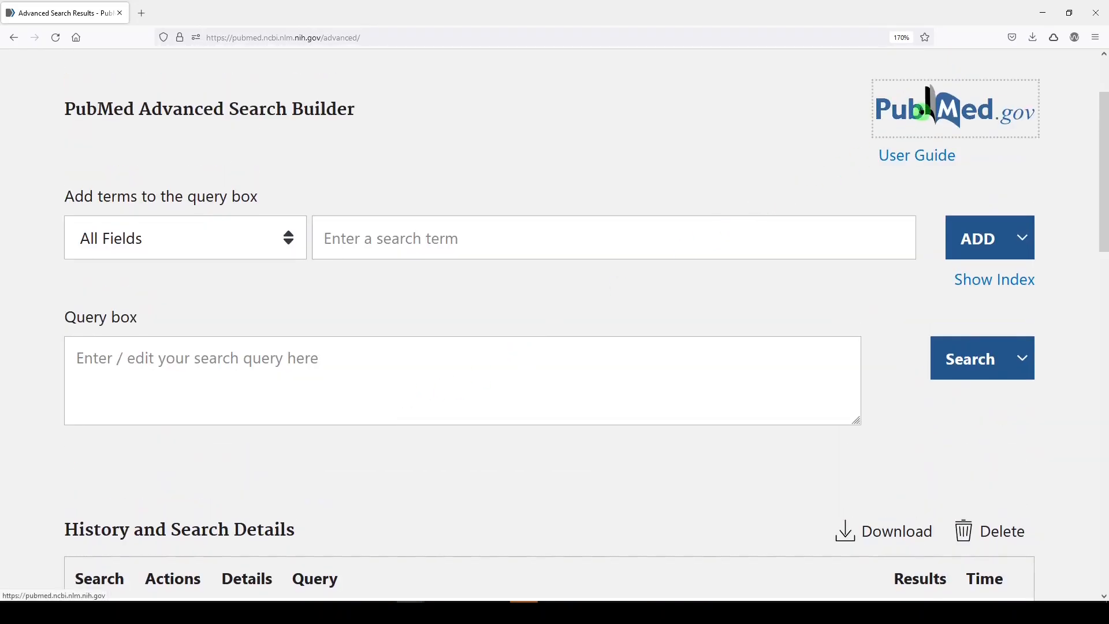
Run the phrase search "low back pain" "management" (6,698 results) and view history entry #2
click(954, 108)
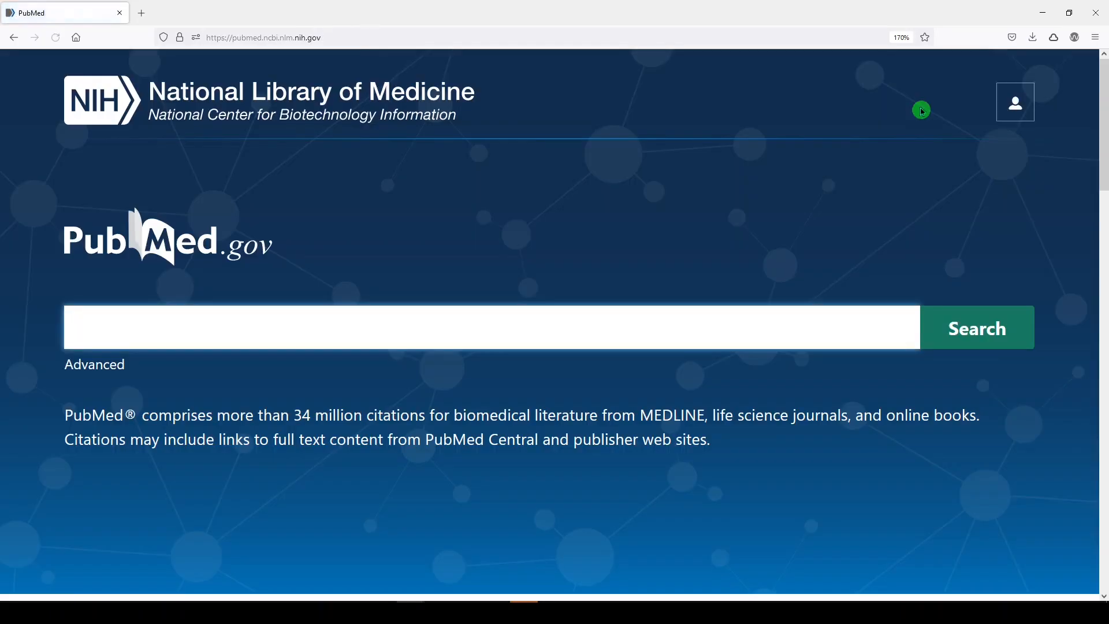
text("low back)
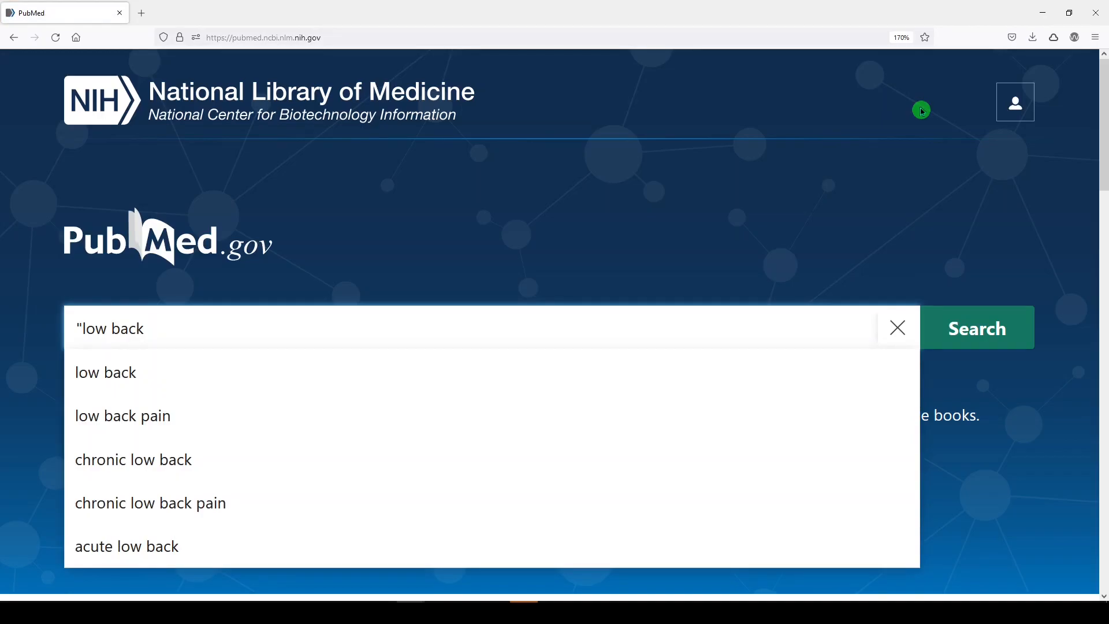
text(pain")
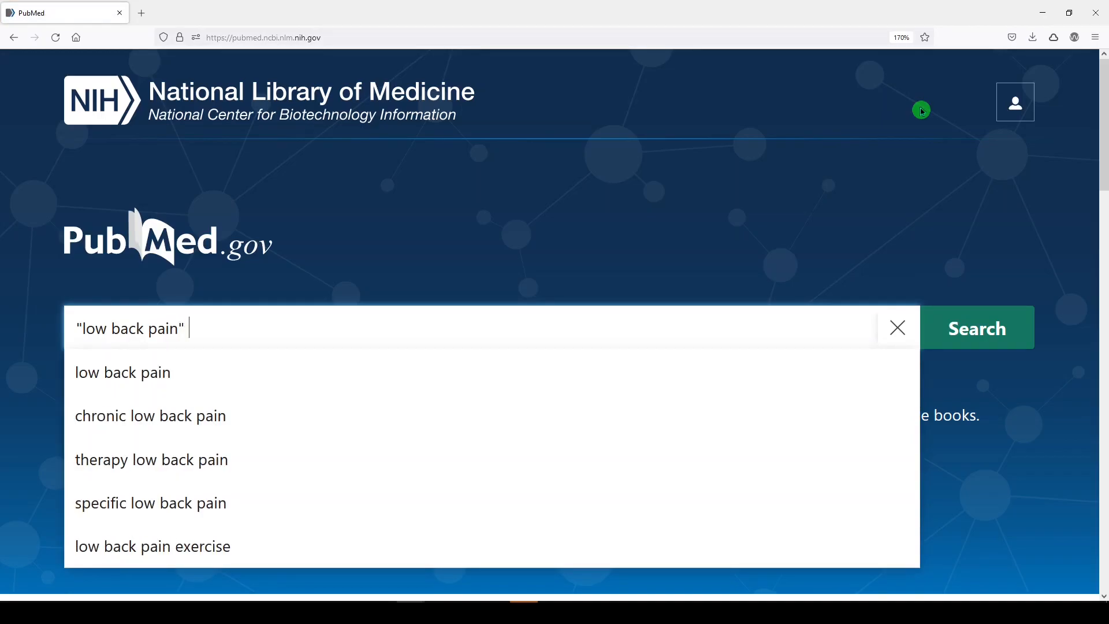
text("manageme)
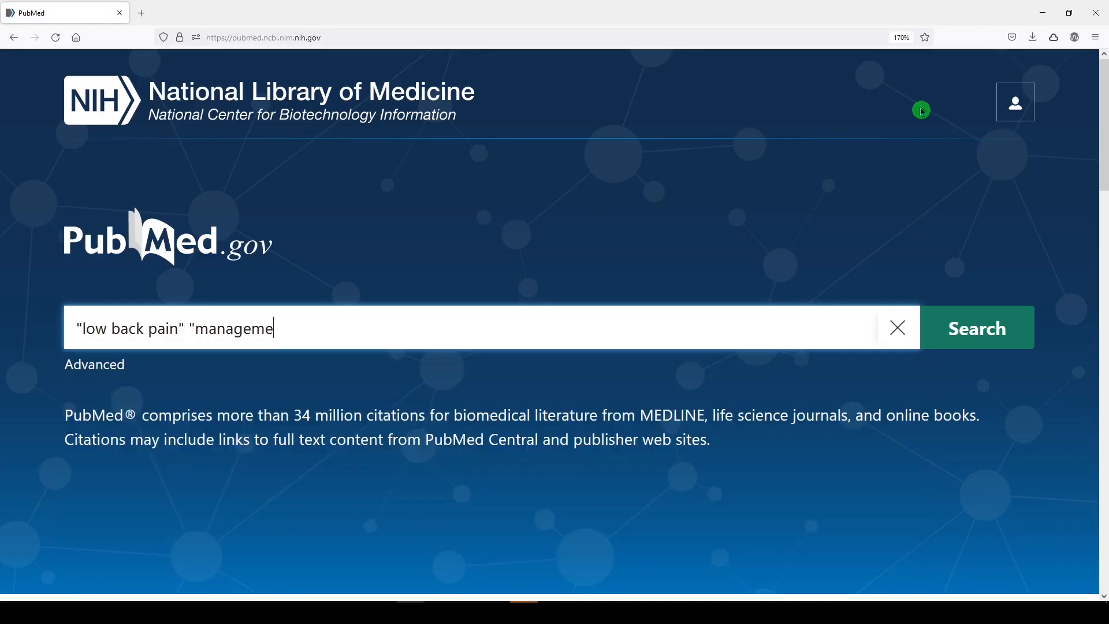
text(nt")
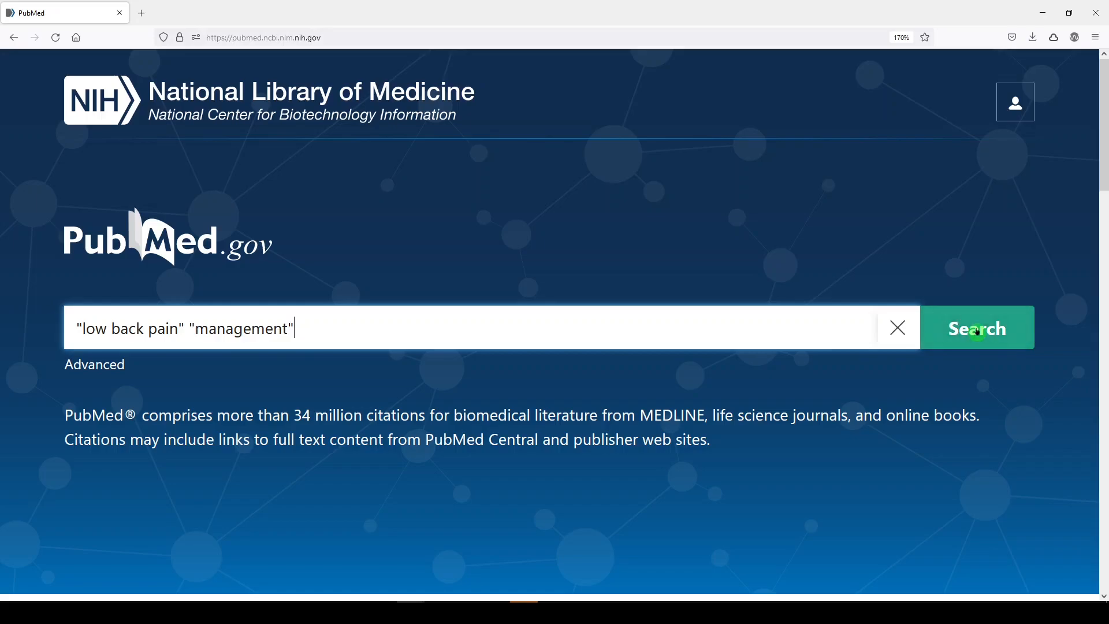
click(977, 328)
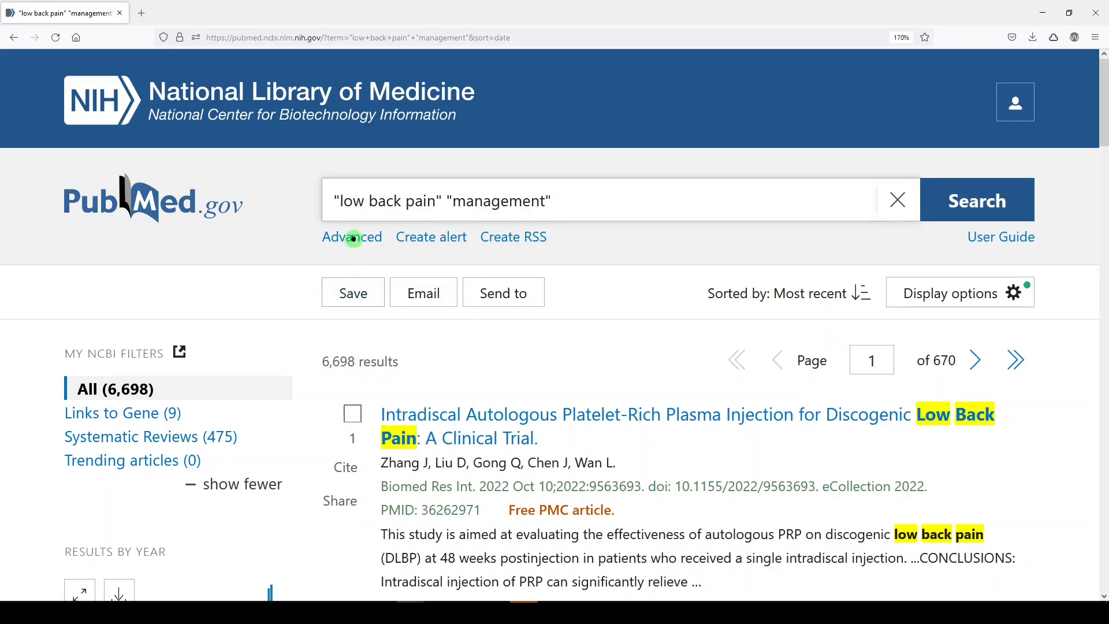
click(352, 236)
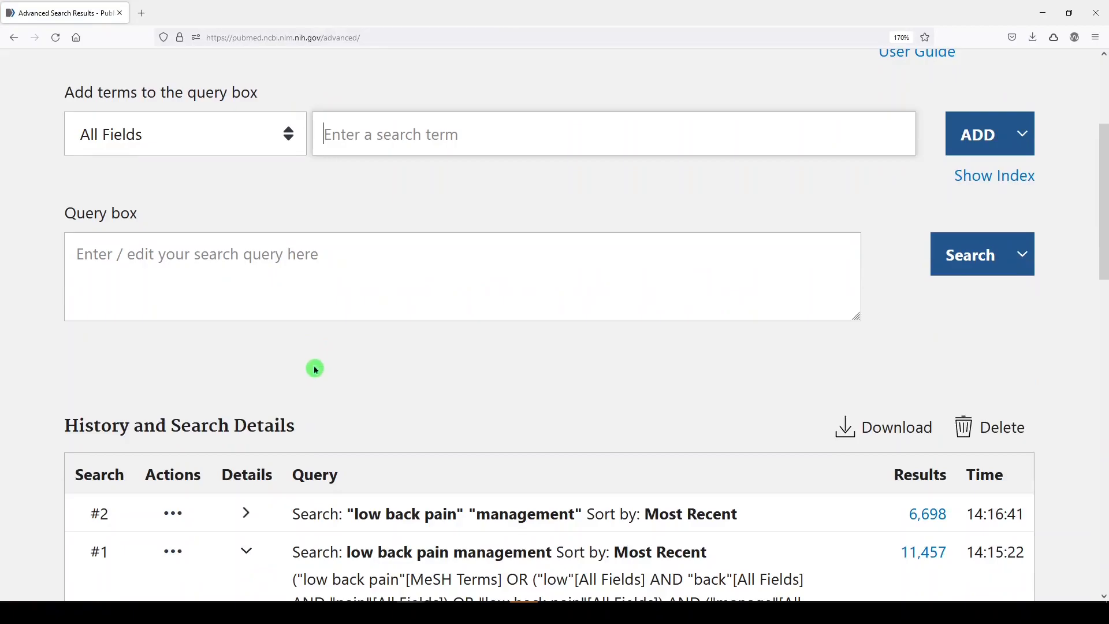
Expand search #2's details and highlight the [All Fields] tag on both phrases
click(245, 513)
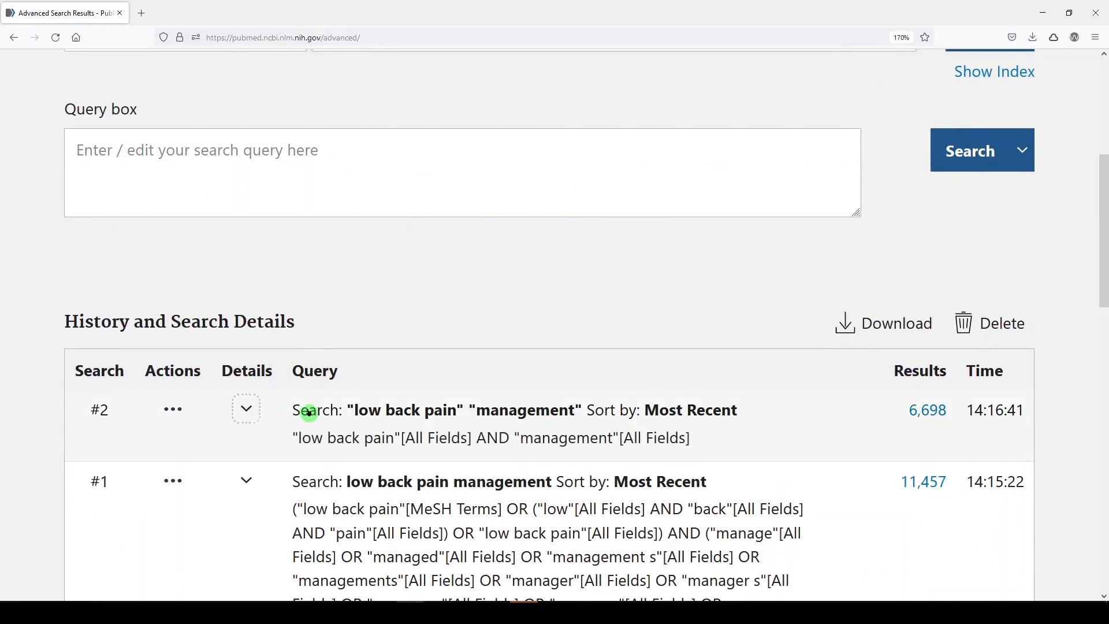
double_click(345, 438)
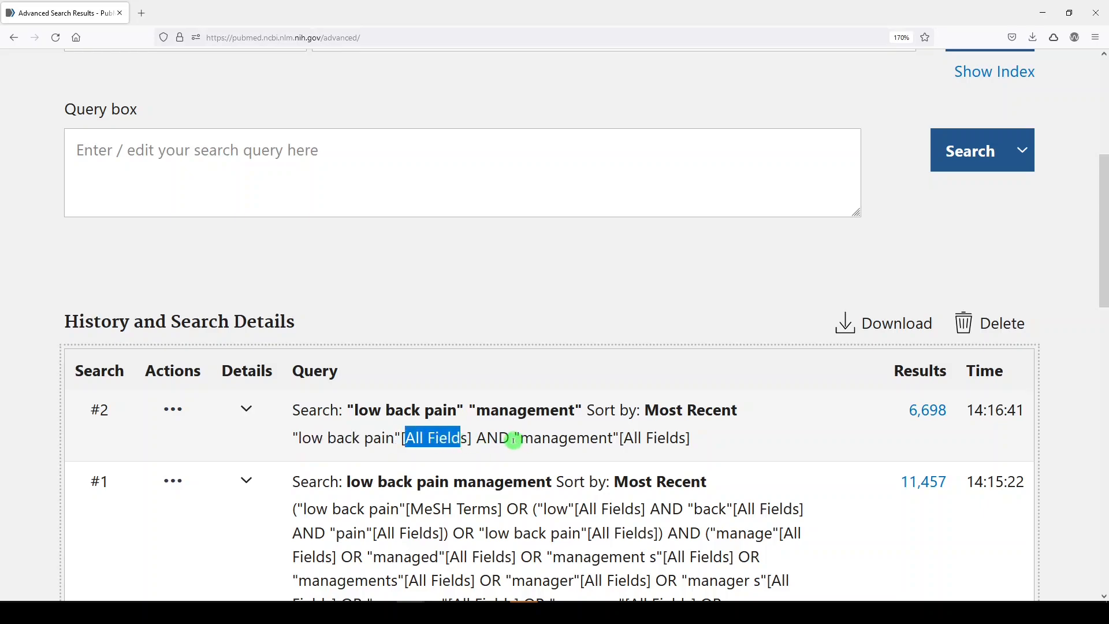
mouse_move(677, 439)
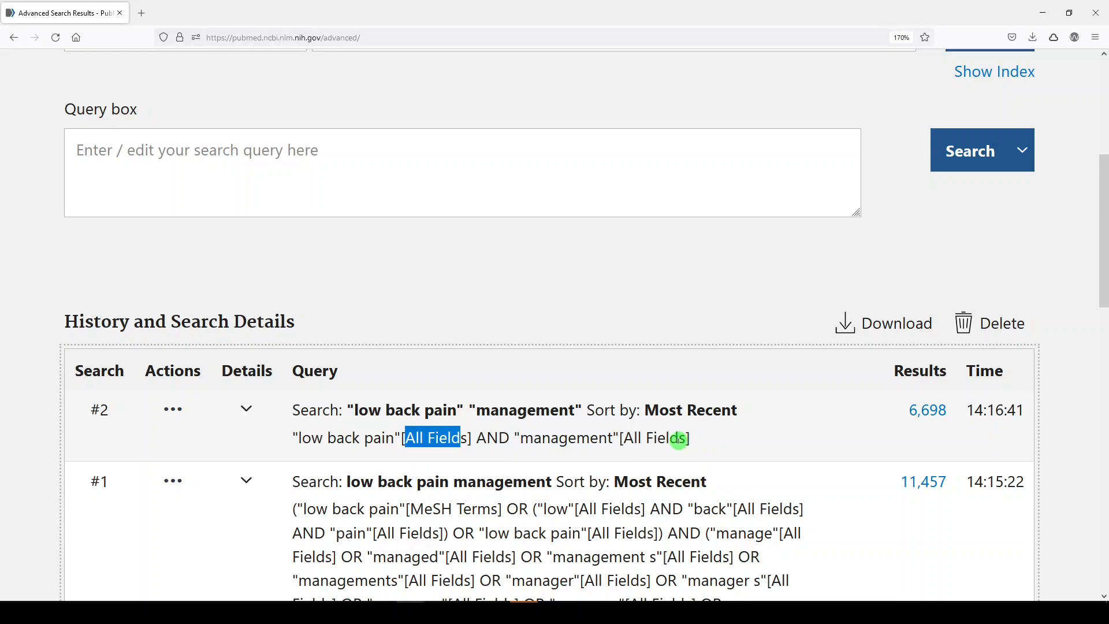
scroll(up, 3)
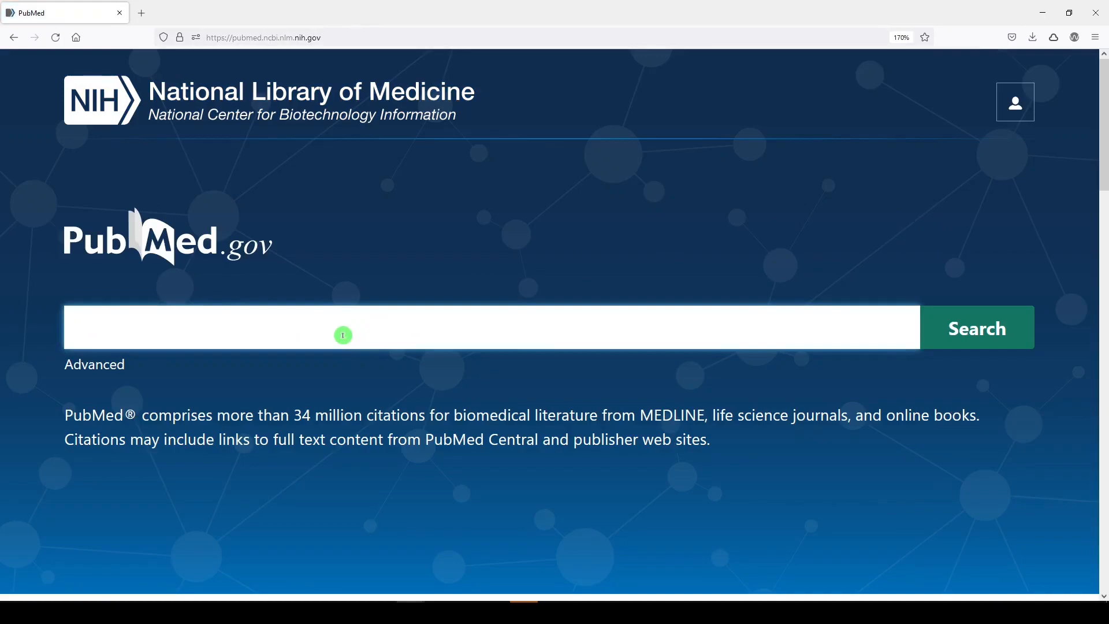
Search "low back pain"[tiab] "management"[tiab], limiting both phrases to title and abstract
text("low back pain)
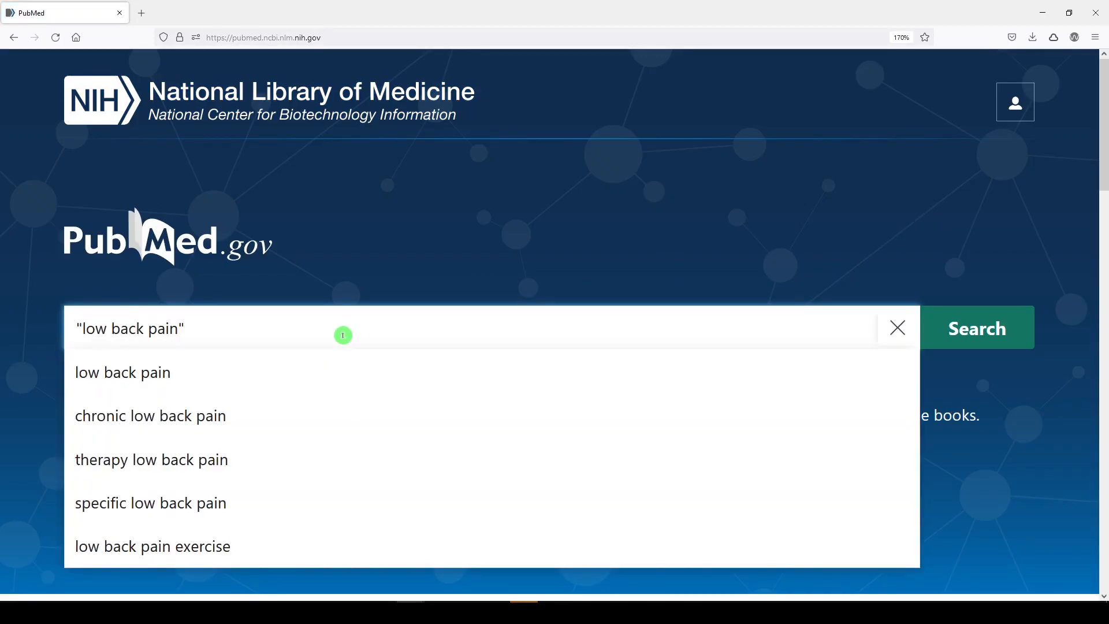
text([tiab])
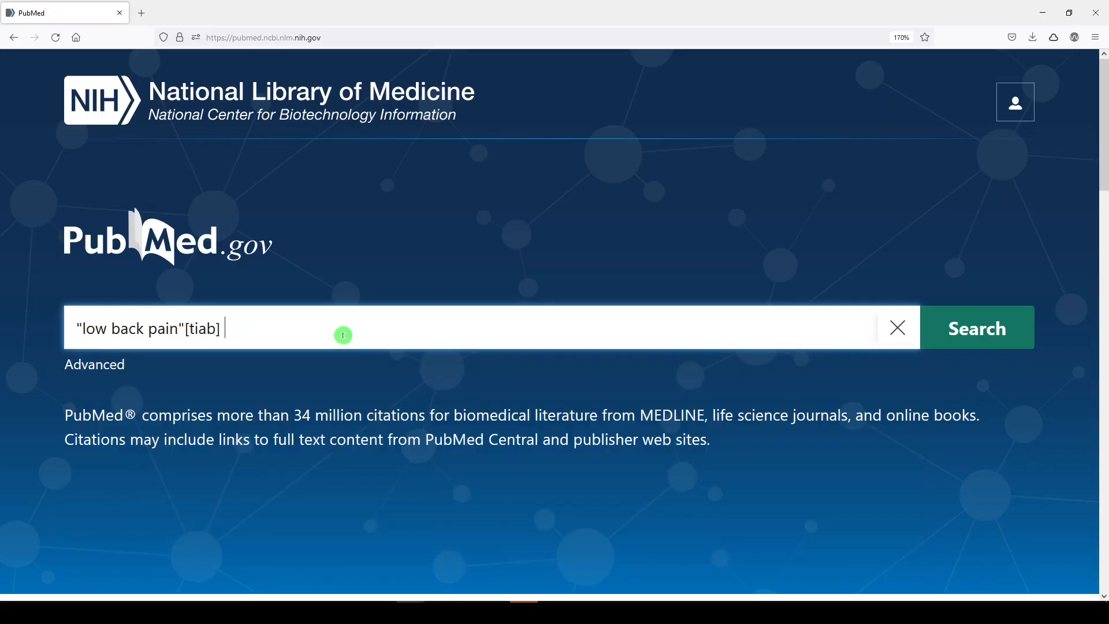
text("manage)
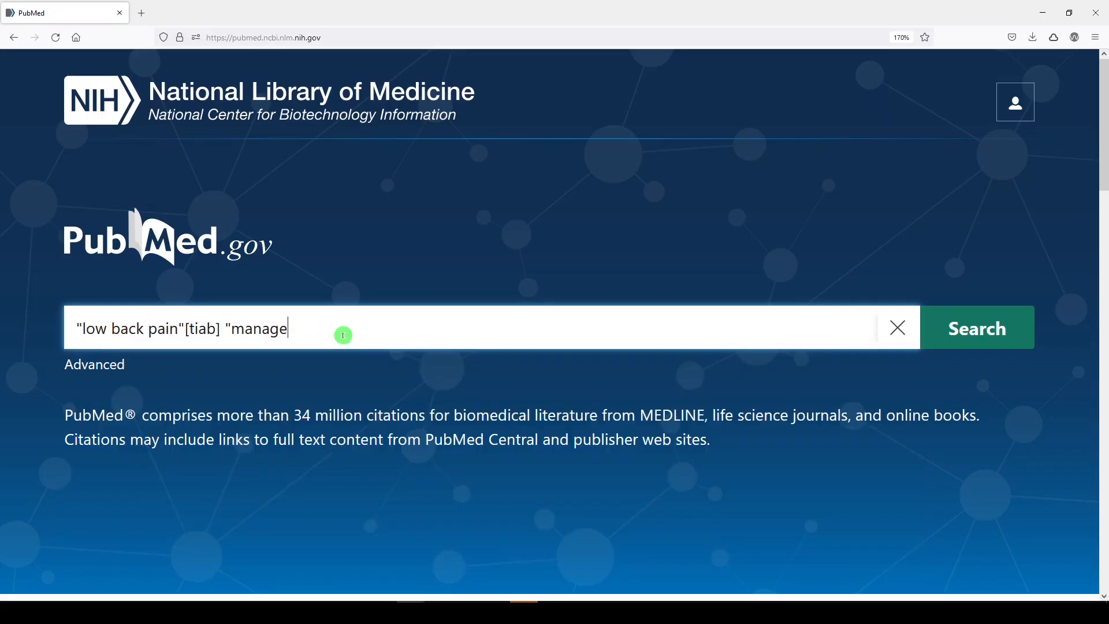
text(ment"[tiab])
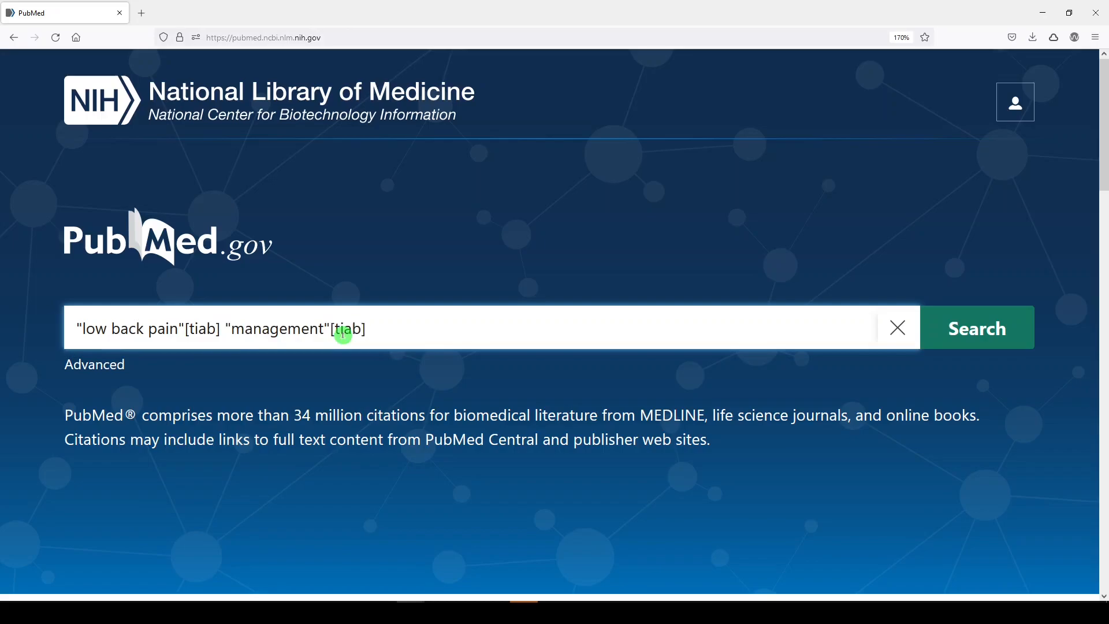
click(976, 328)
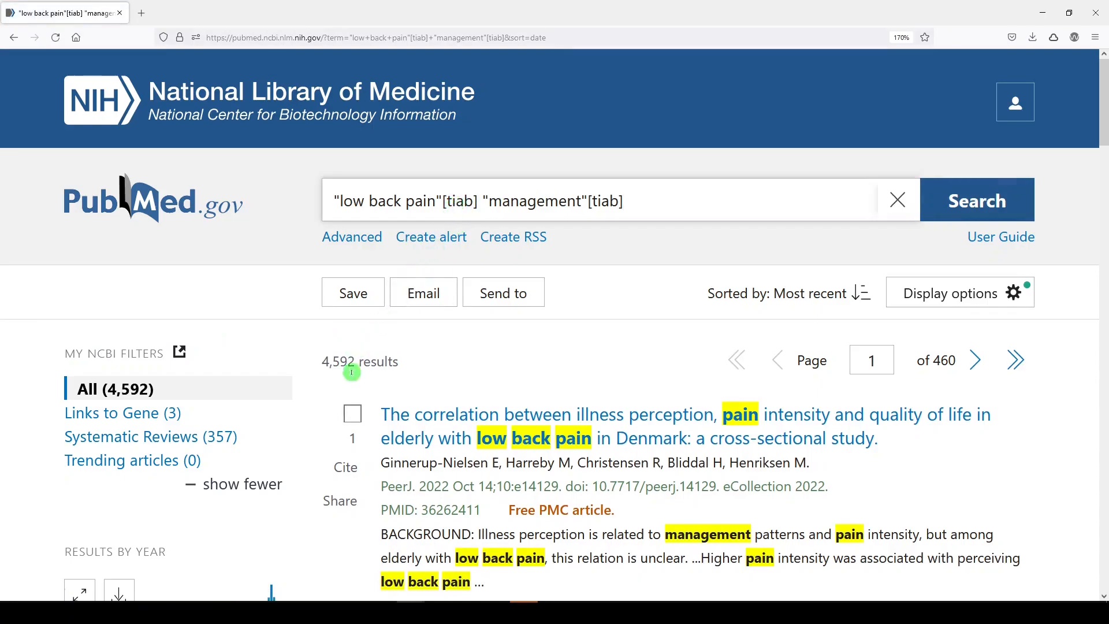
mouse_move(327, 354)
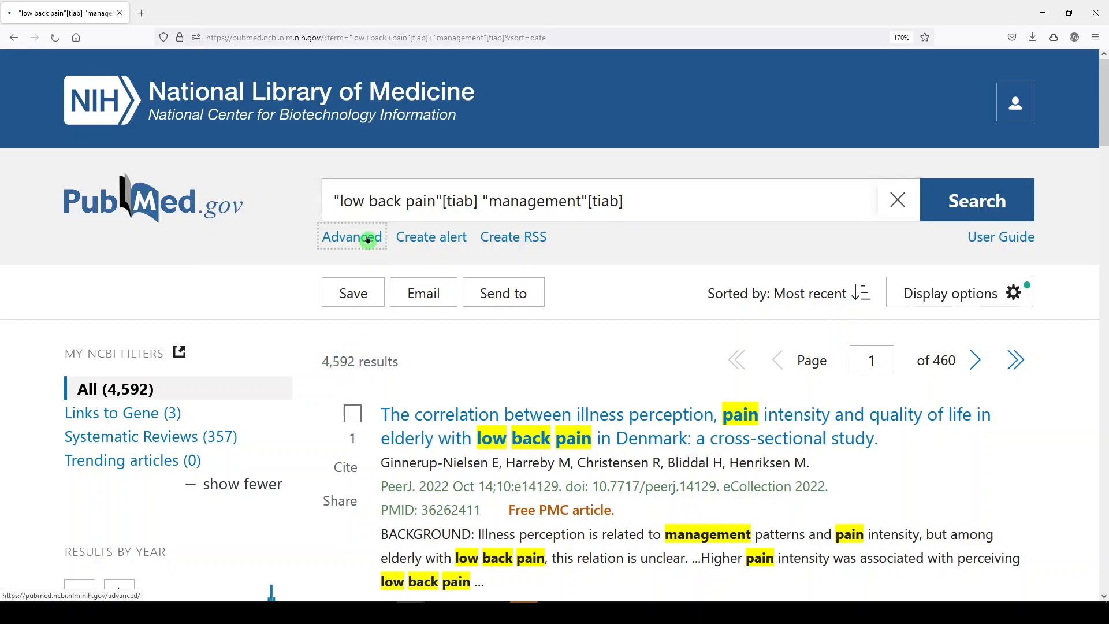
Expand search #3's details and highlight both phrases tagged Title/Abstract
click(352, 236)
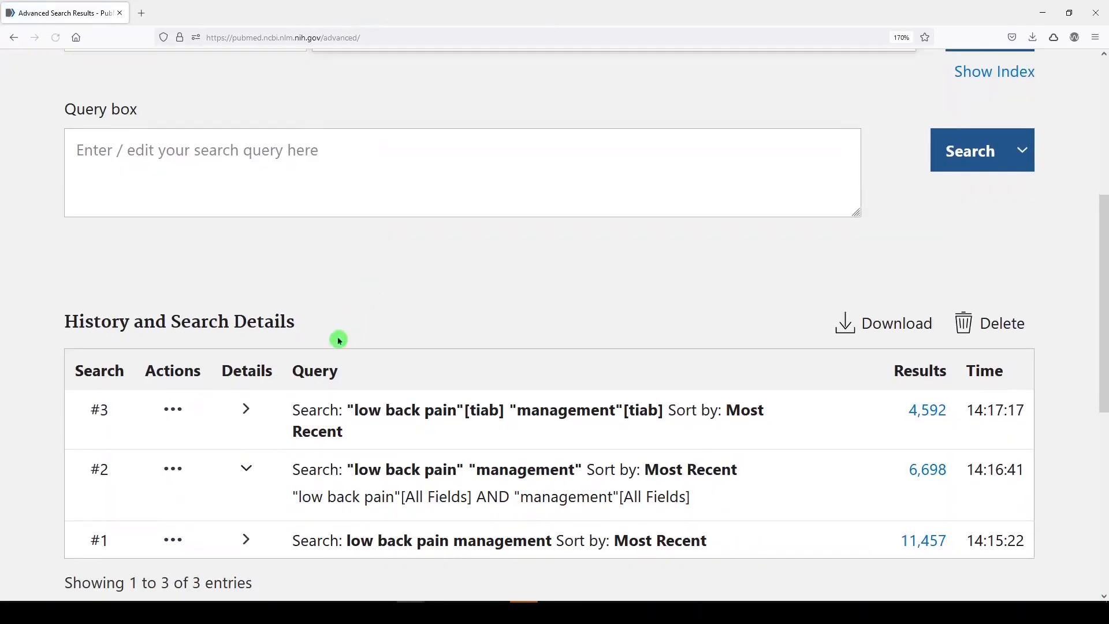
click(247, 409)
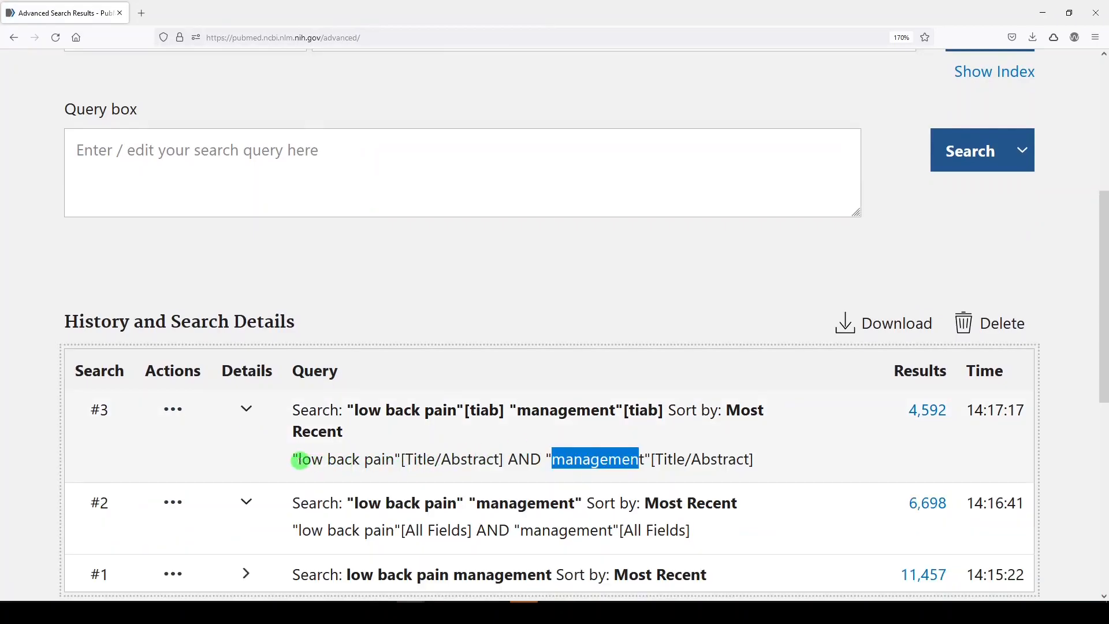
double_click(344, 459)
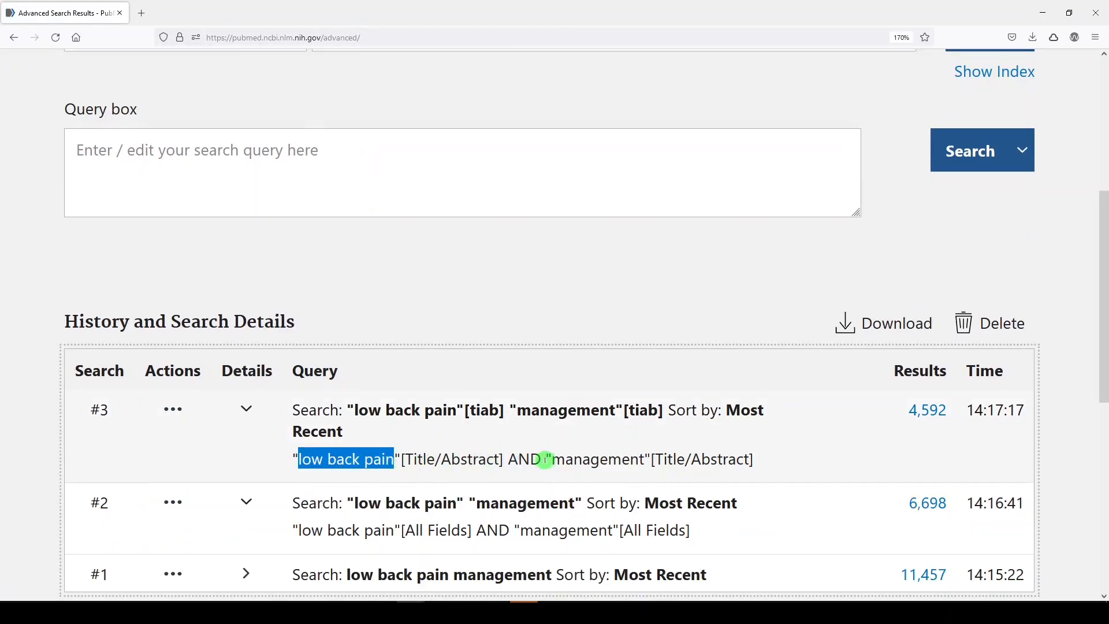
double_click(598, 460)
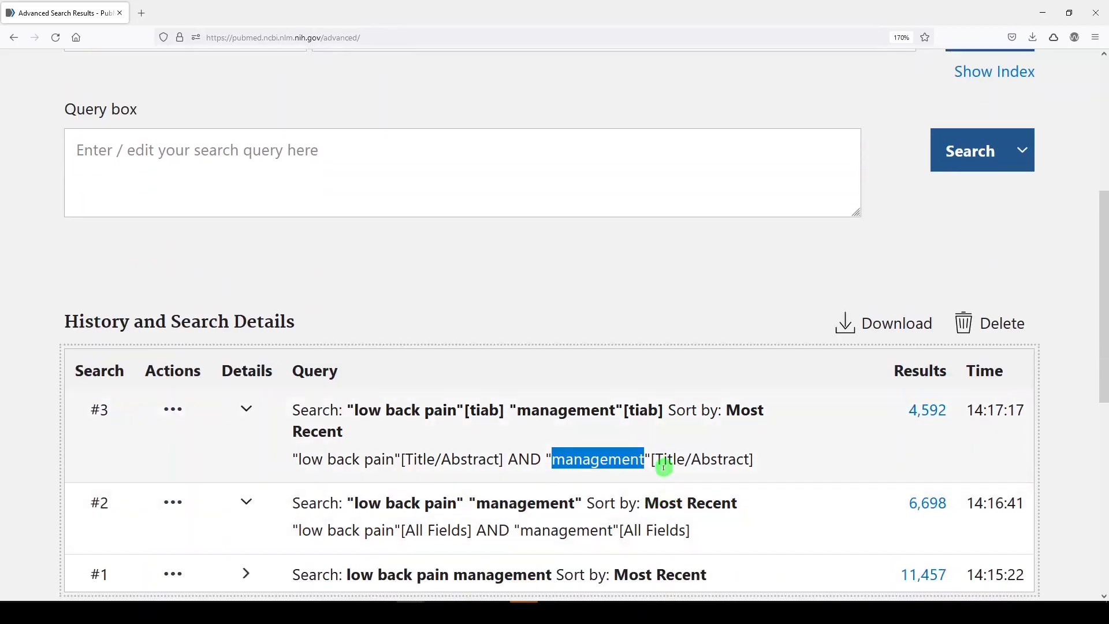
scroll(up, 3)
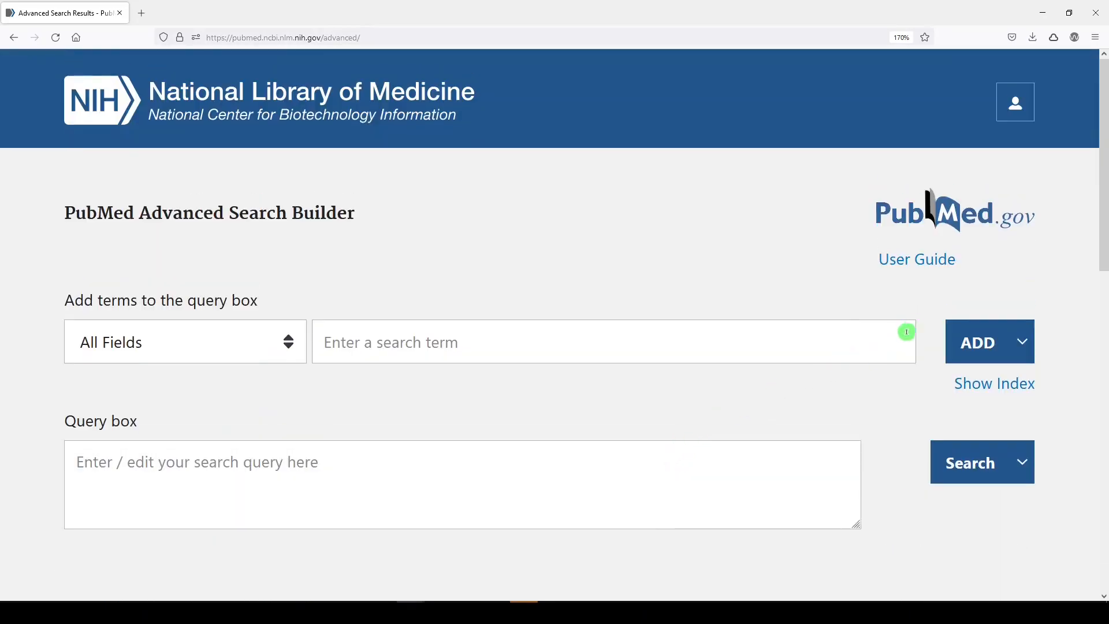
mouse_move(919, 219)
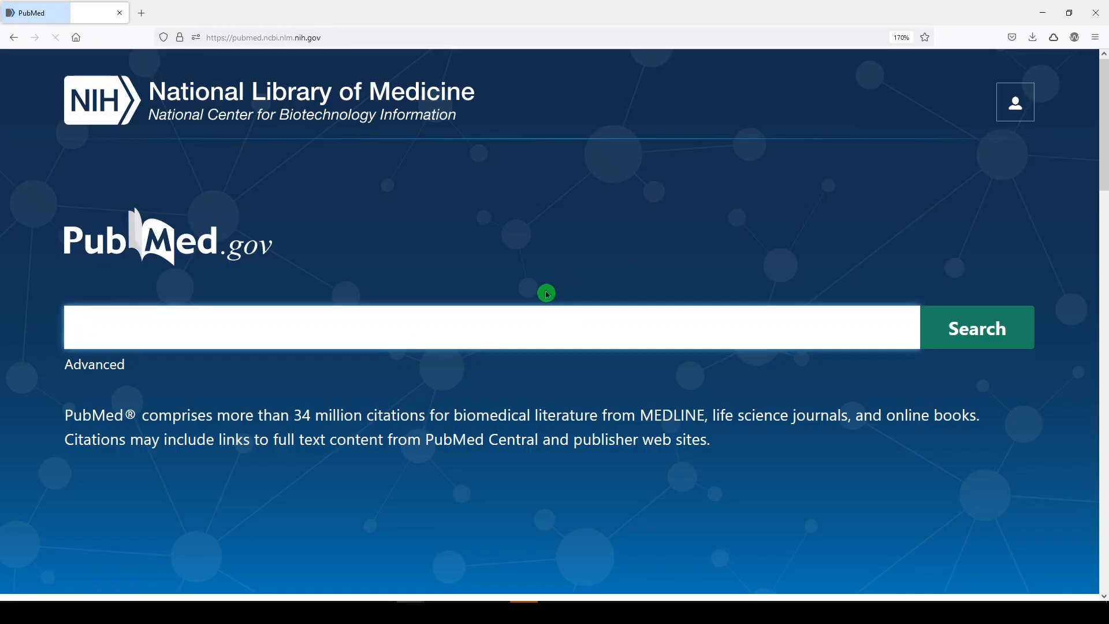
Run the title-only search low back pain [ti] management [ti], returning 872 results
text(low)
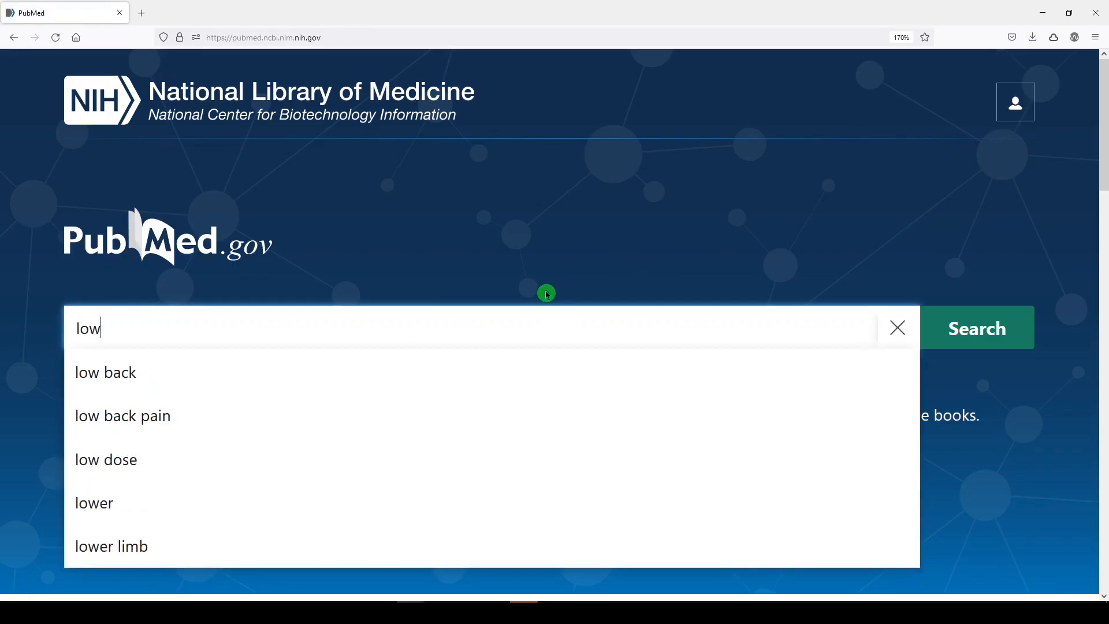
click(123, 415)
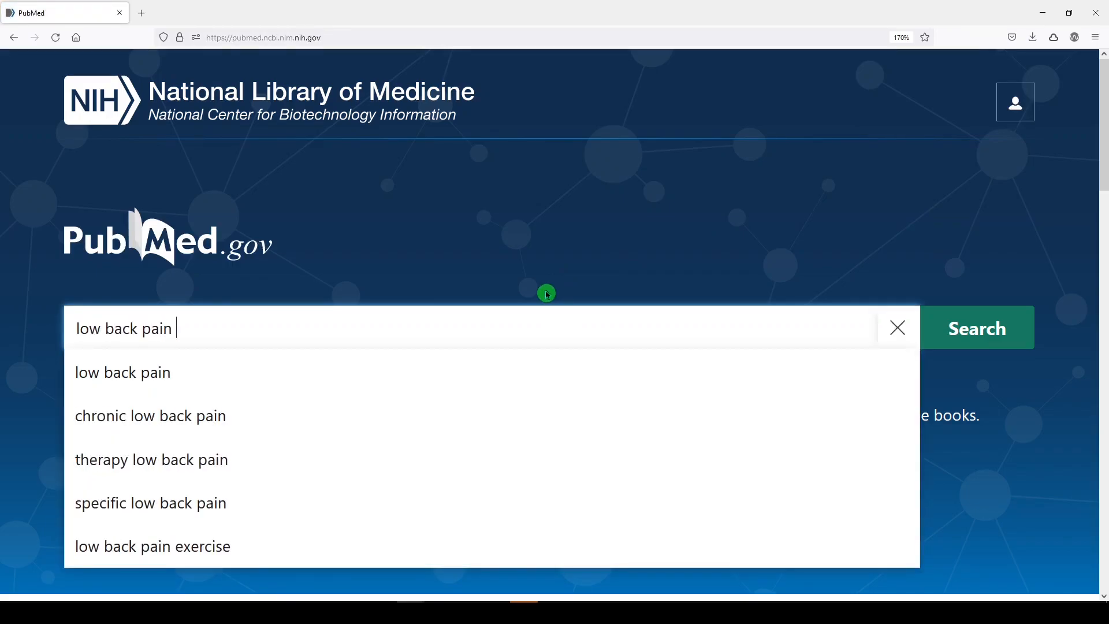
text([ti] mana)
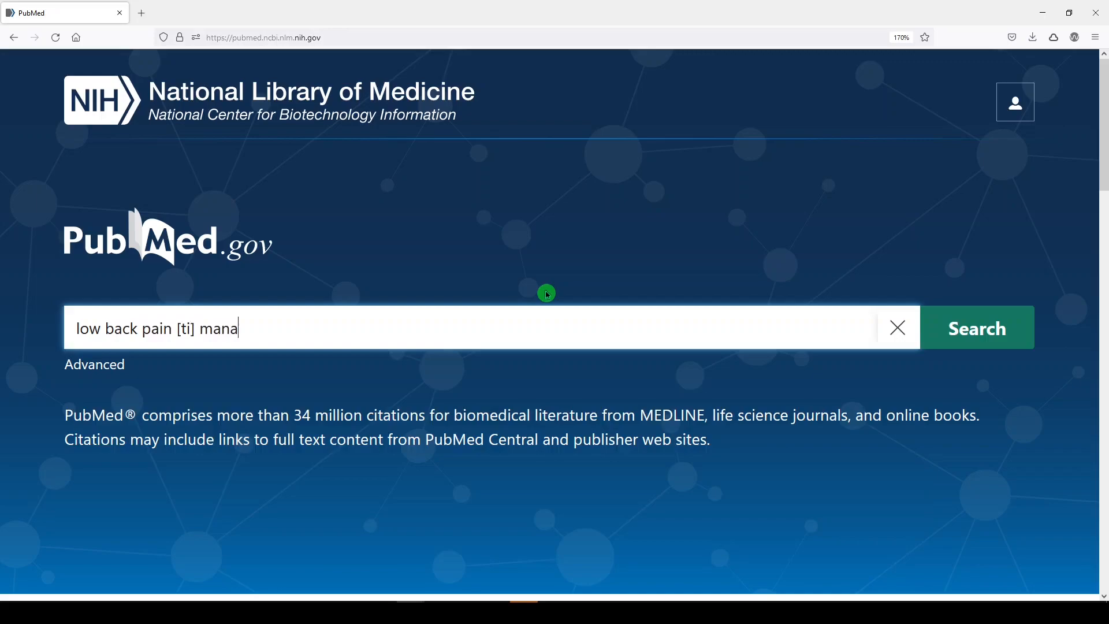
text(gement [ti])
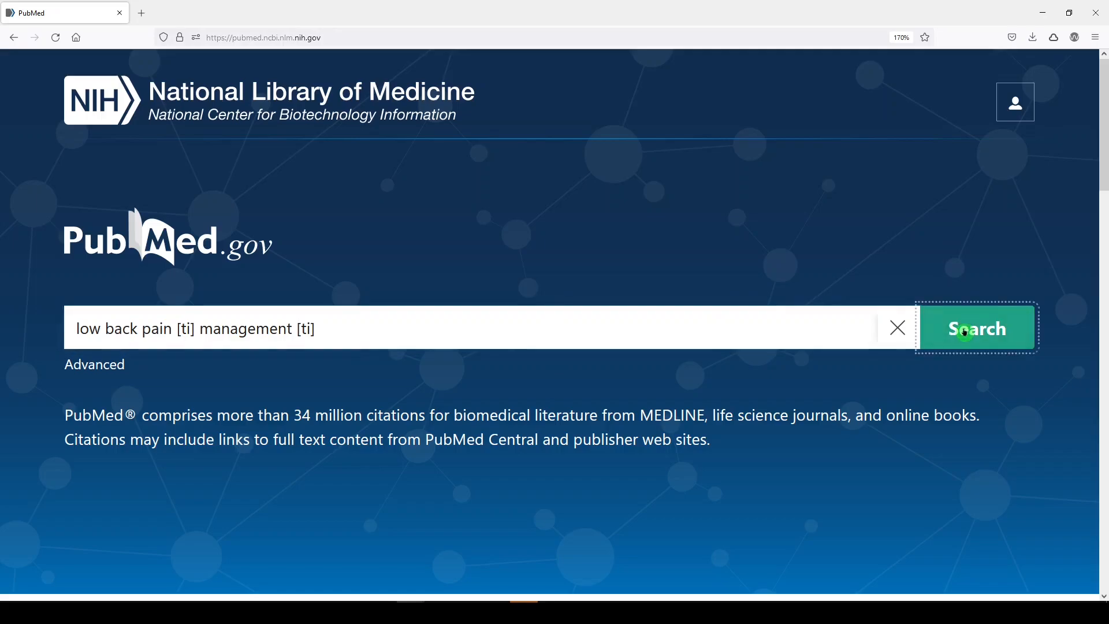
click(976, 328)
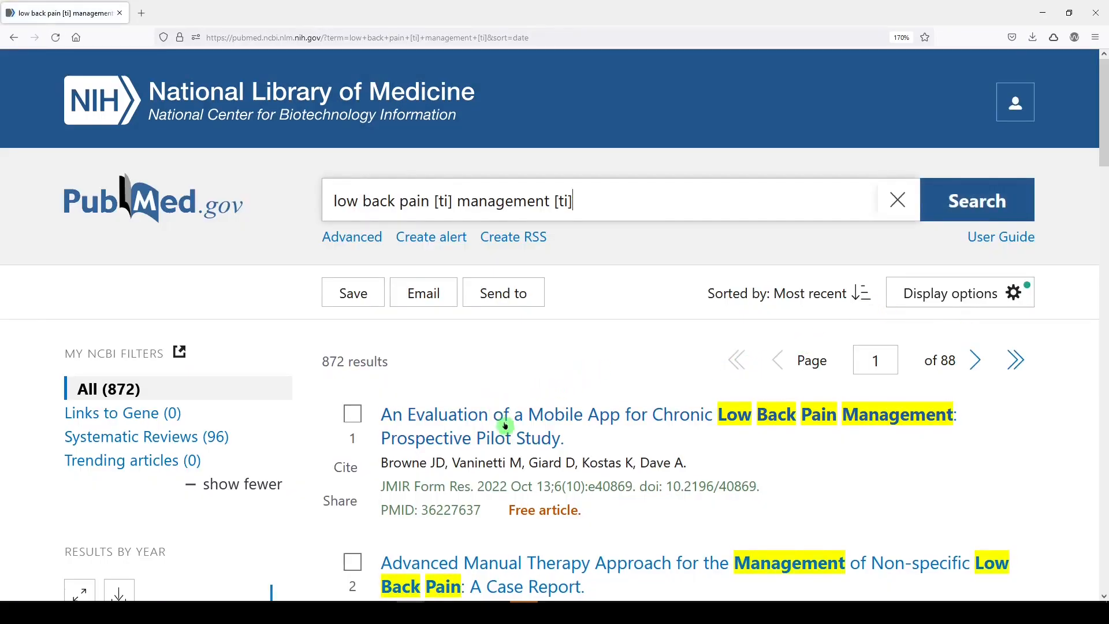
scroll(down, 3)
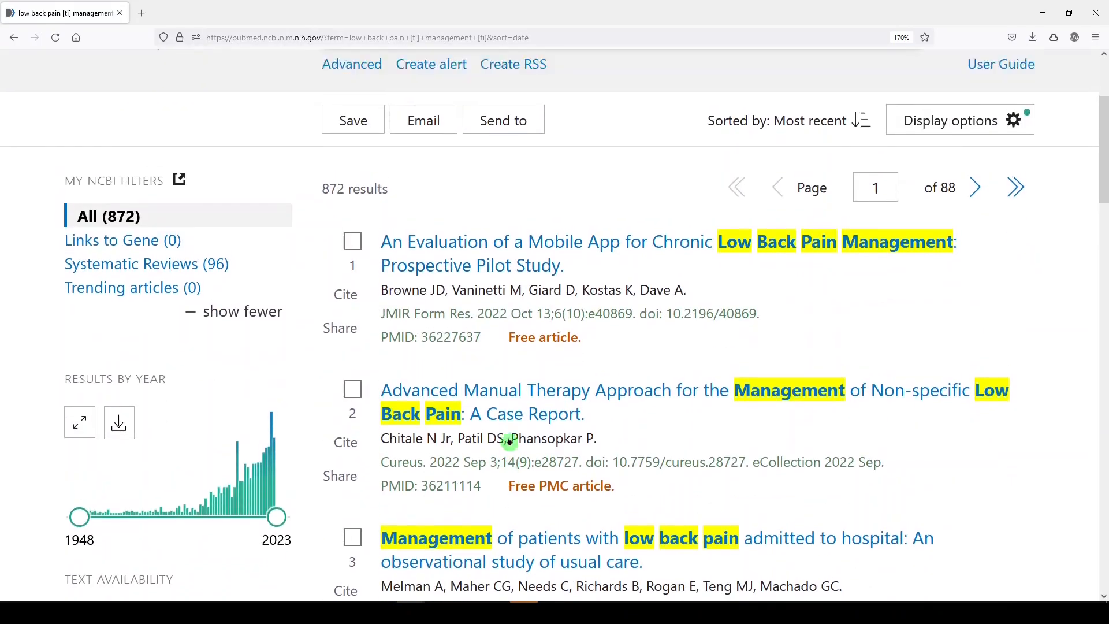
scroll(up, 3)
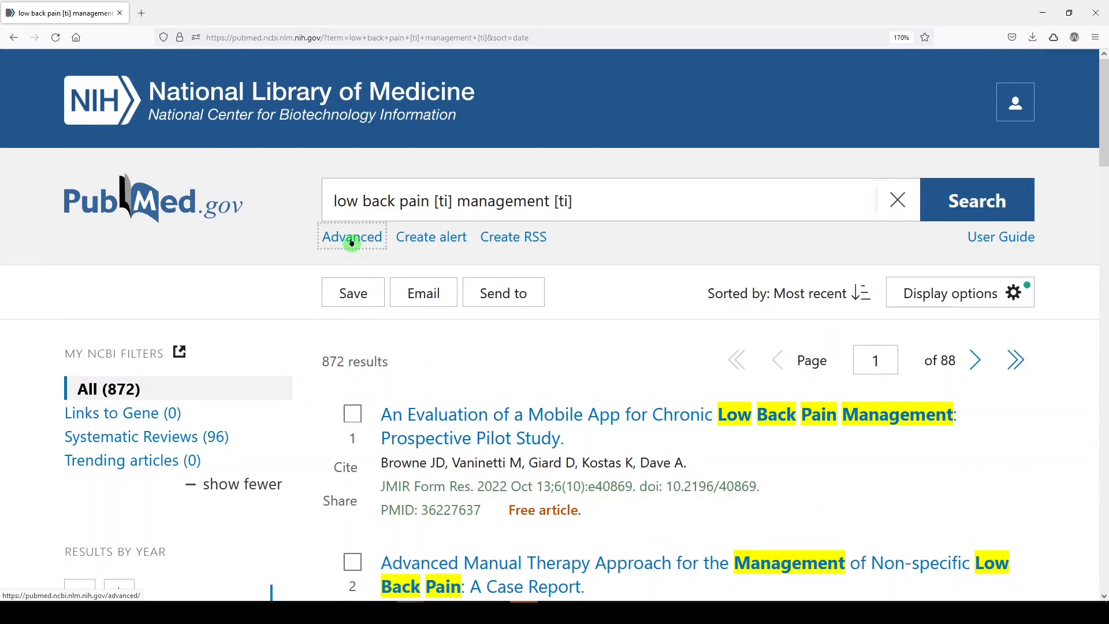
Expand search #4's details and highlight "low back pain"[Title] AND "management"[Title]
click(352, 236)
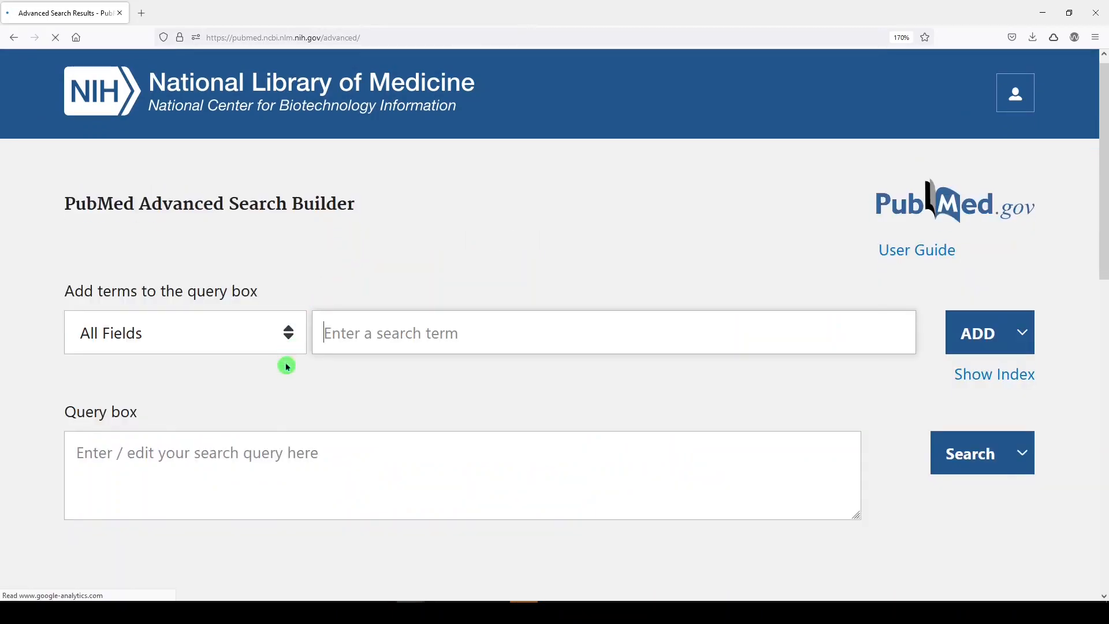
scroll(down, 3)
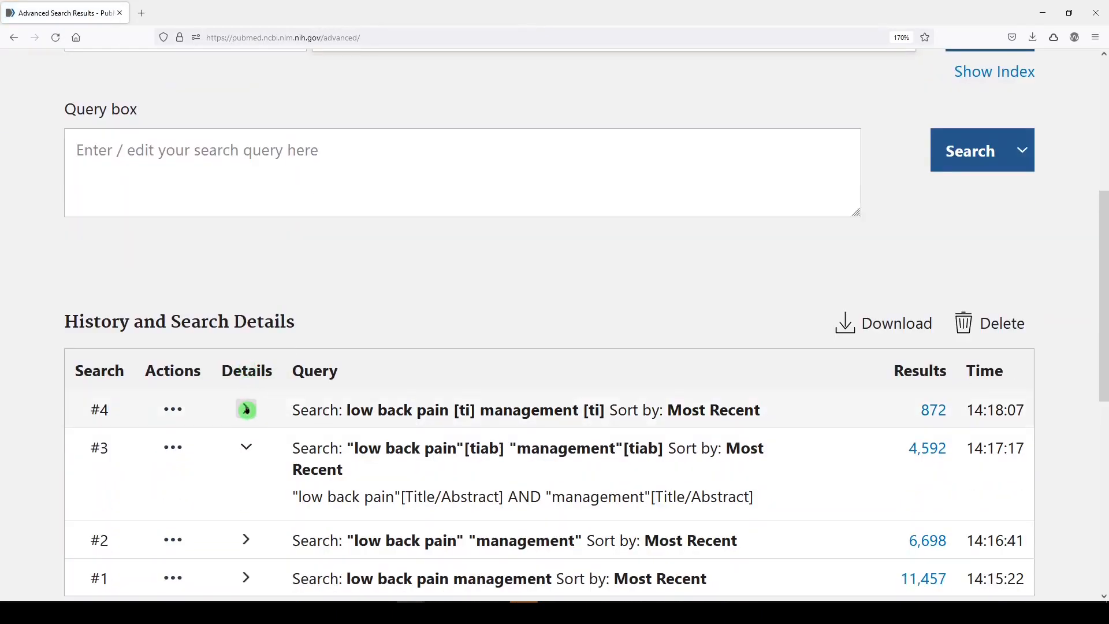
click(245, 409)
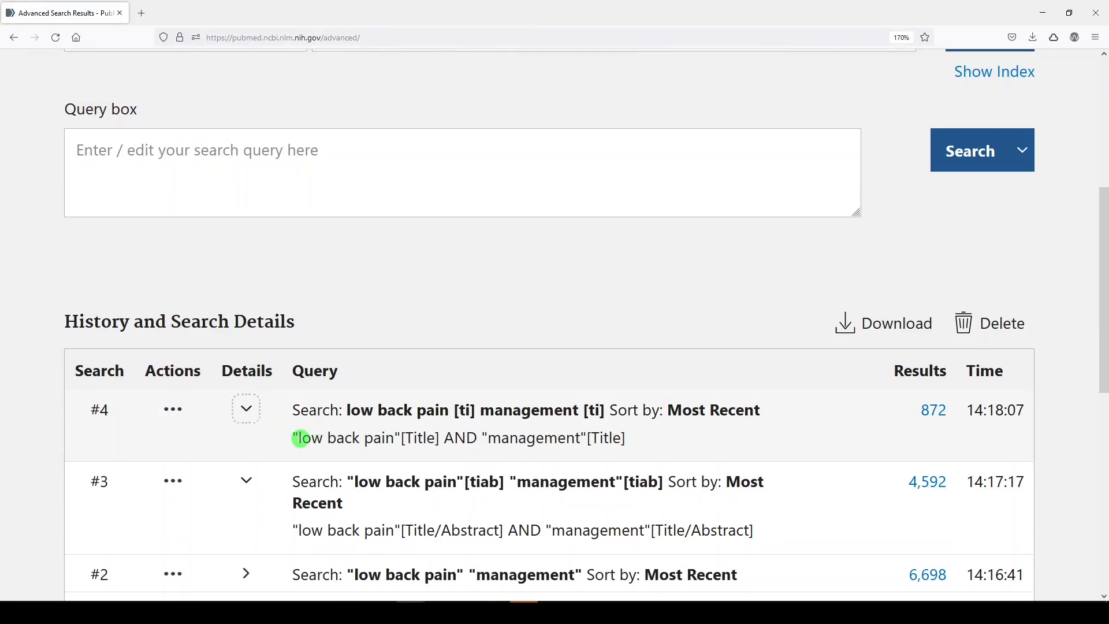
double_click(347, 438)
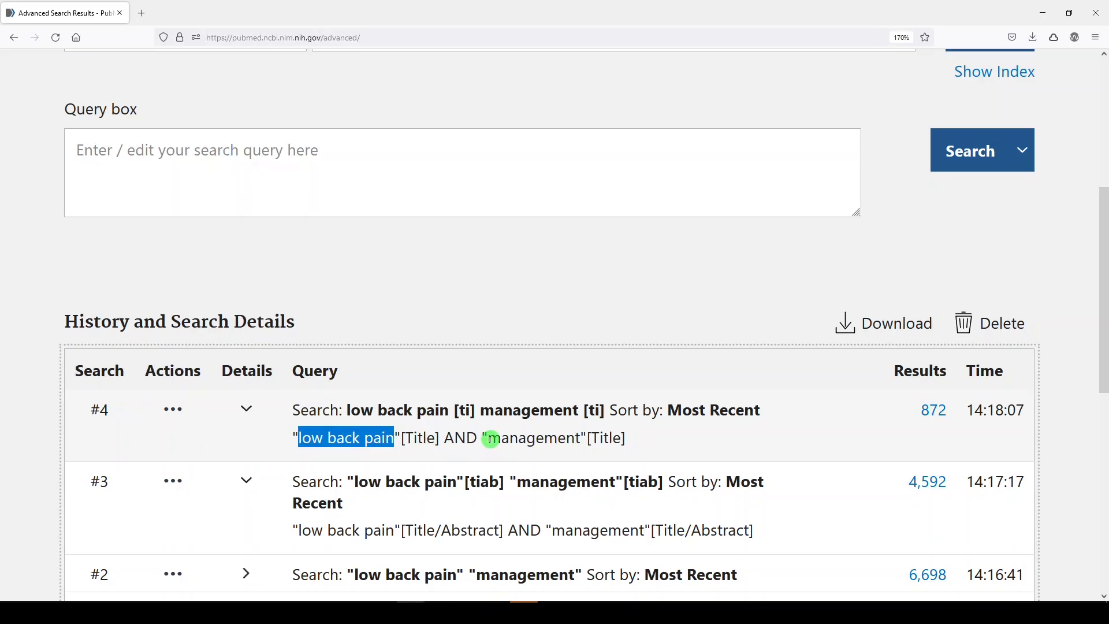
double_click(534, 438)
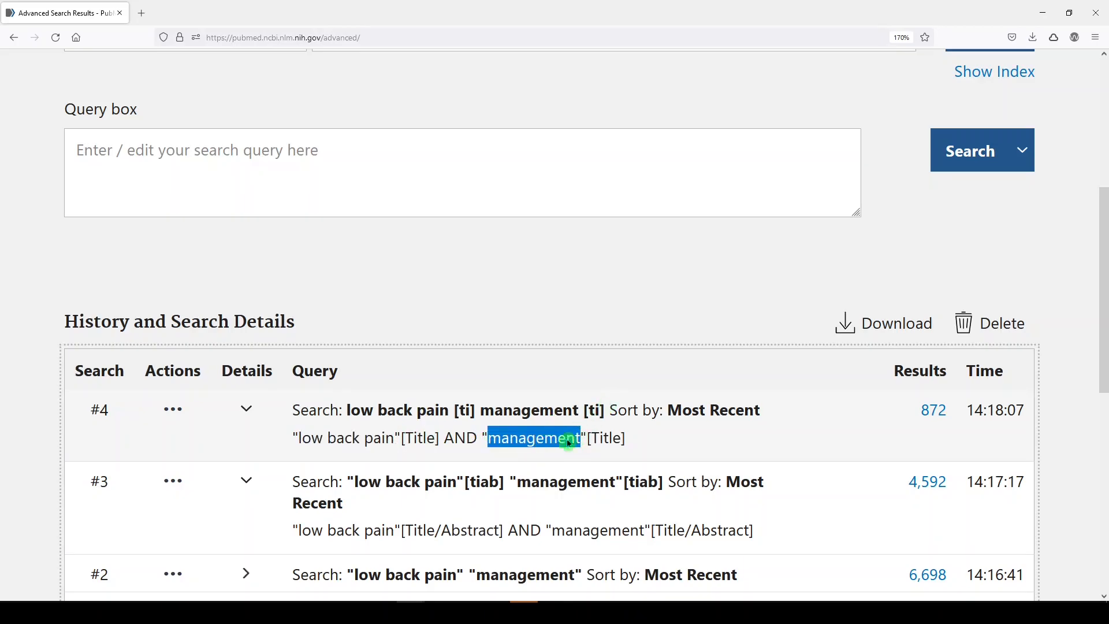
scroll(down, 3)
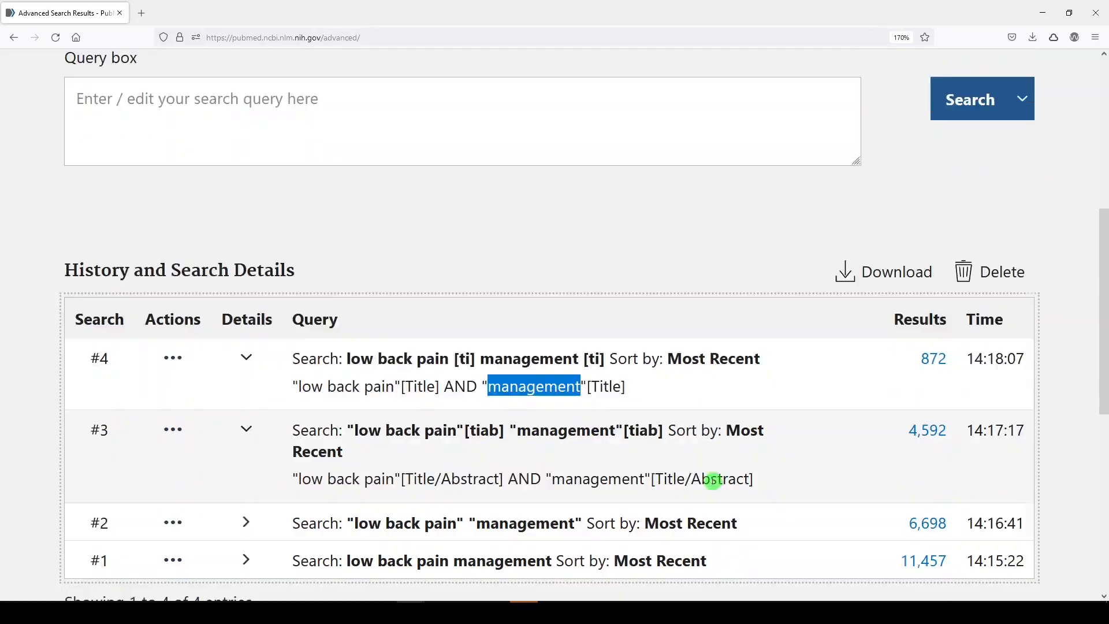
scroll(down, 3)
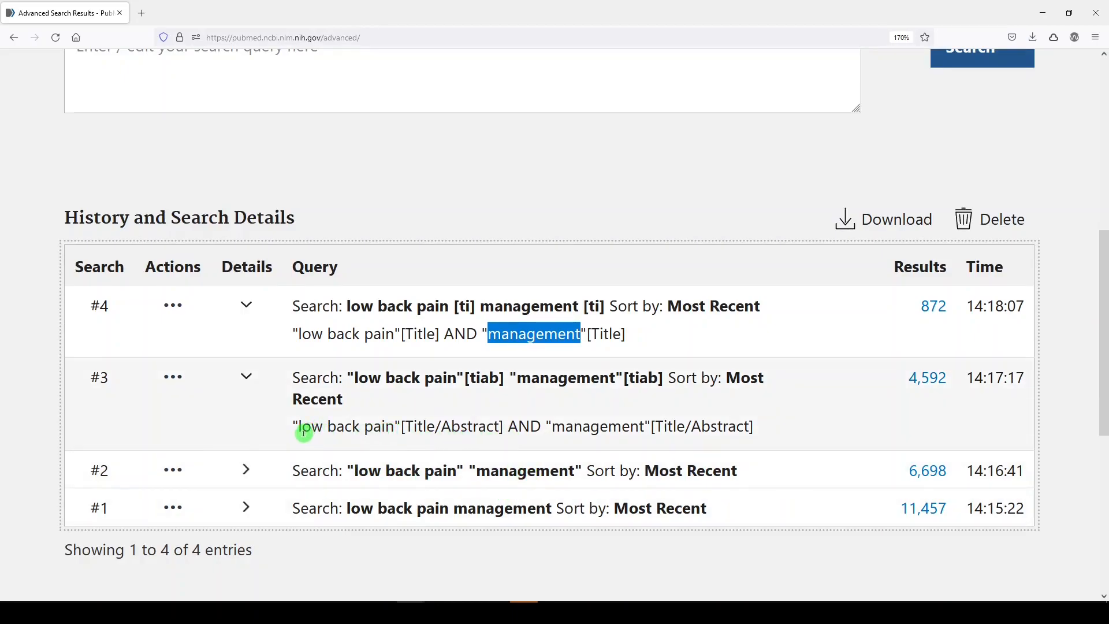
mouse_move(416, 437)
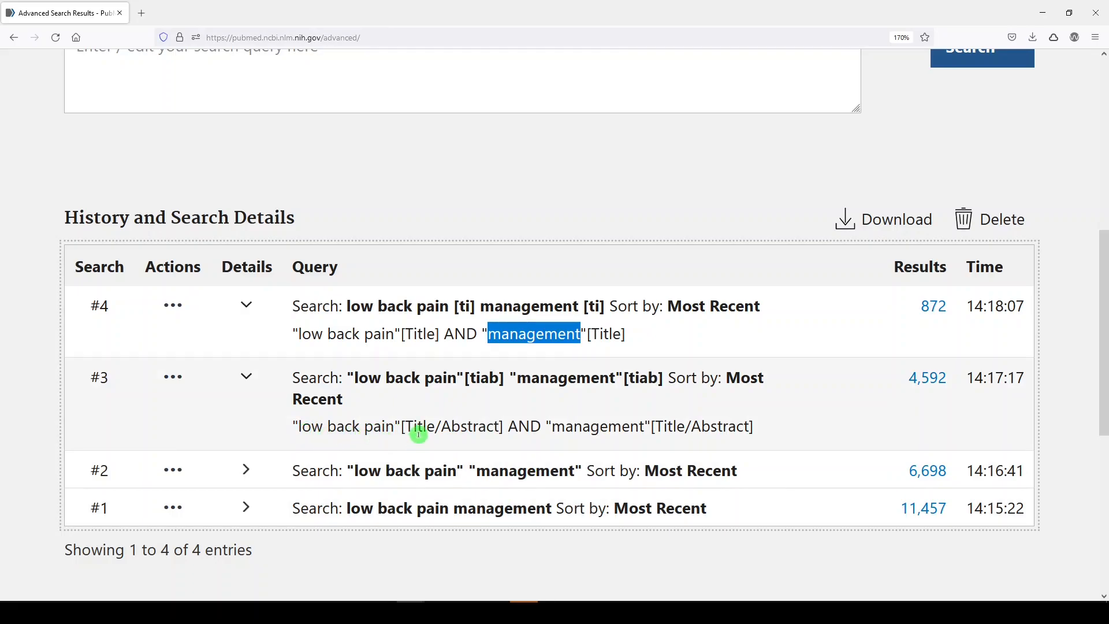
mouse_move(368, 340)
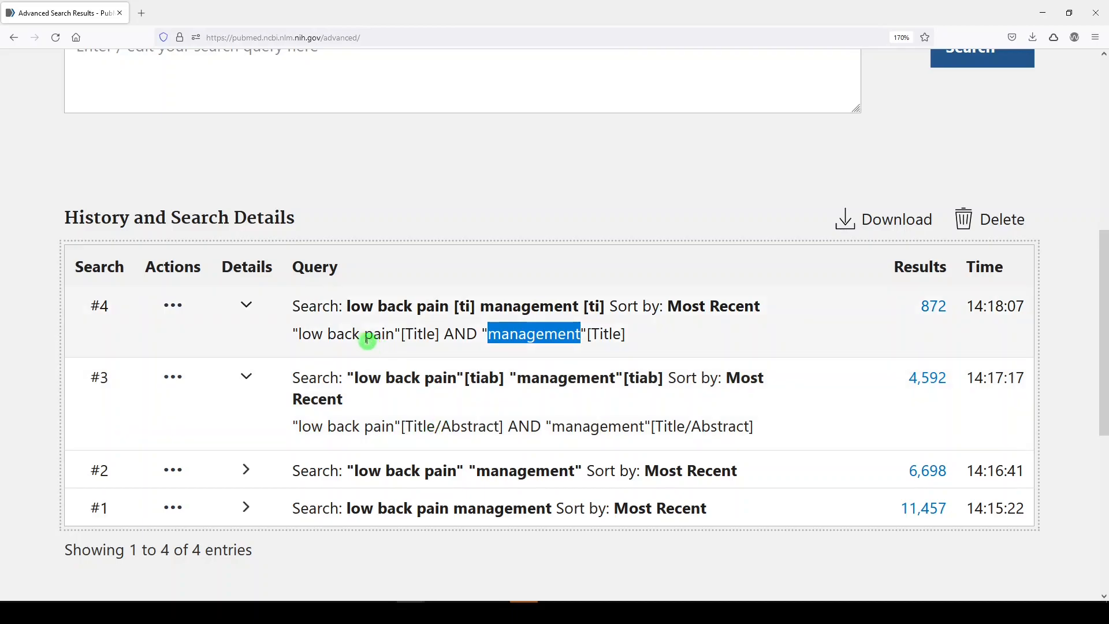
scroll(up, 3)
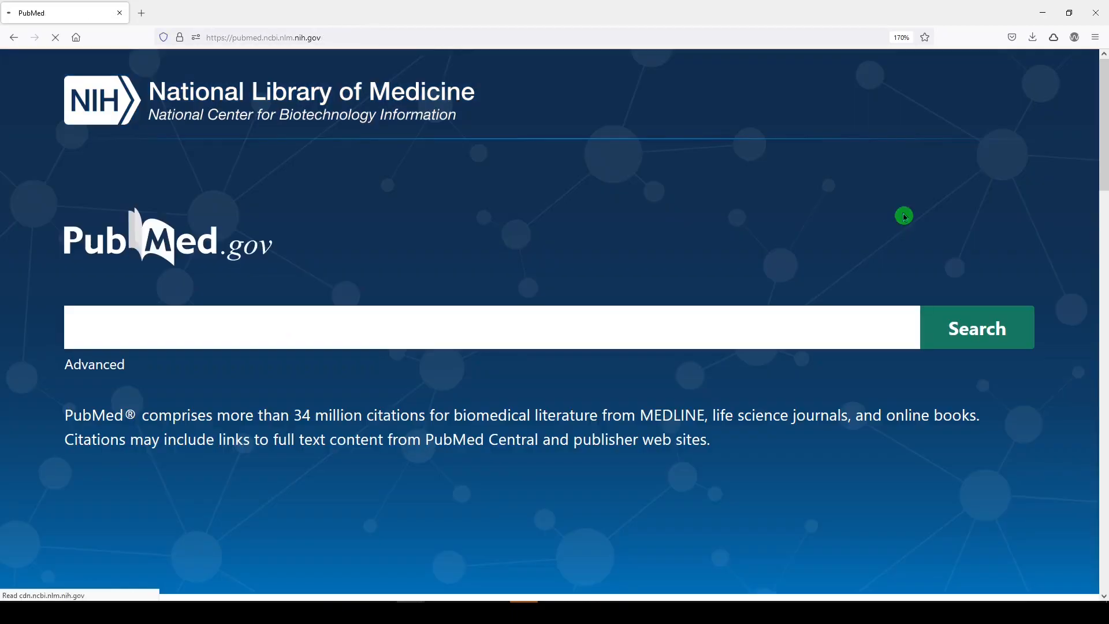
Run the text-word search low back pain [tw], returning 40,547 results
text(low back)
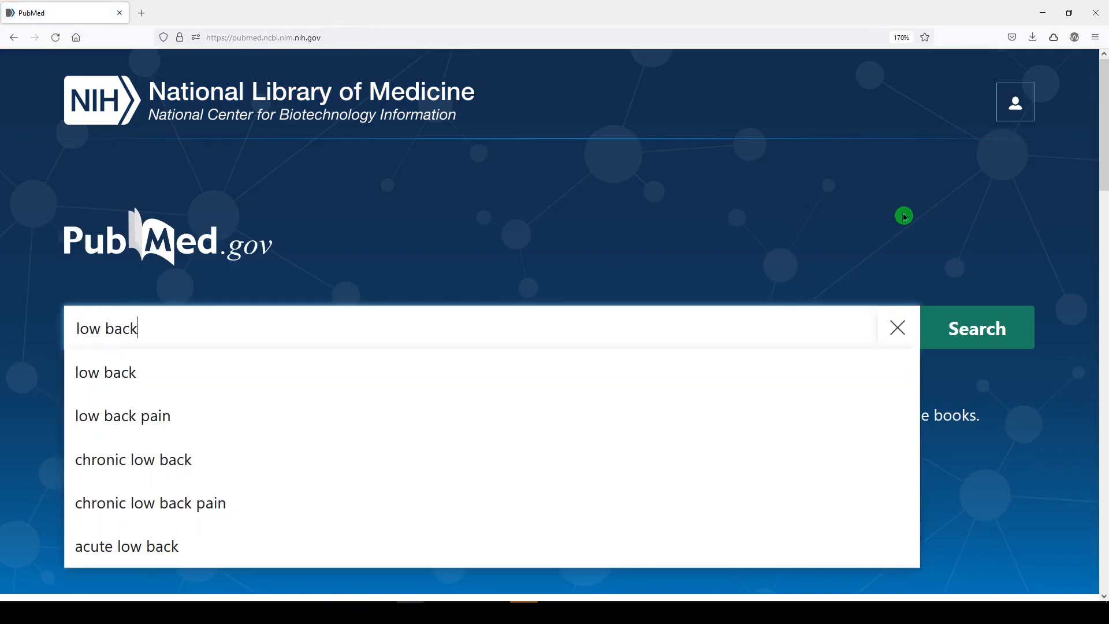
text(pain [t)
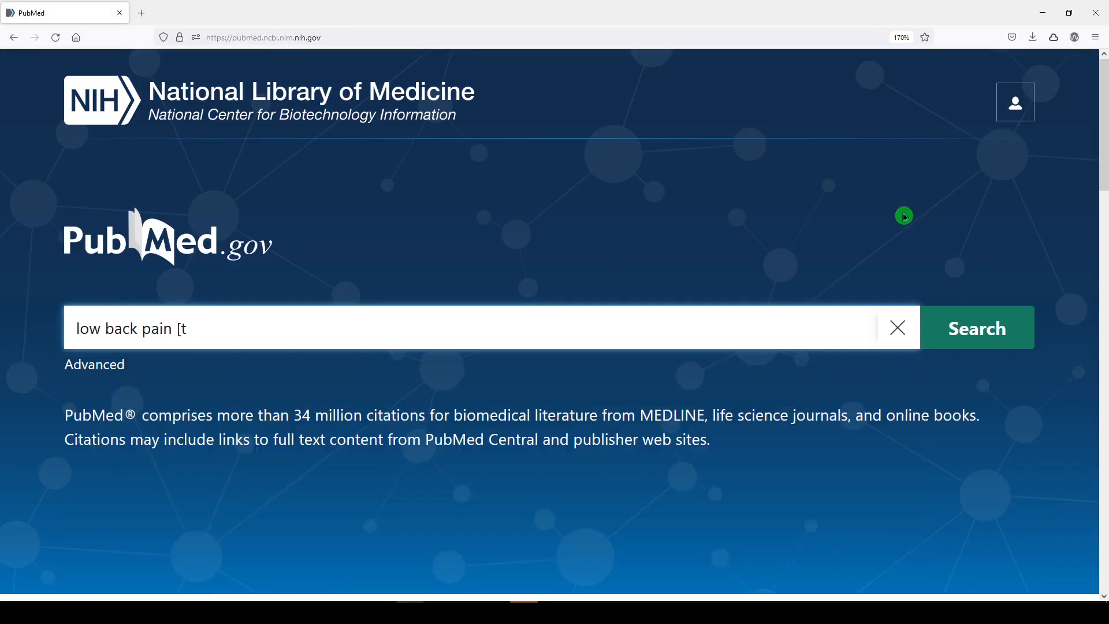
text(w])
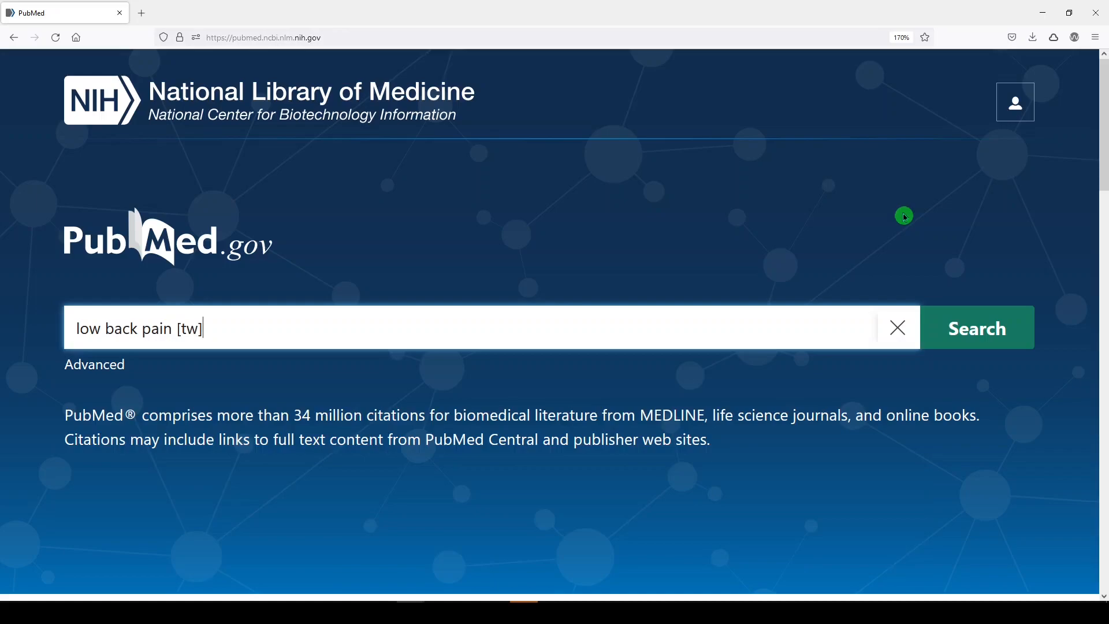
mouse_move(154, 359)
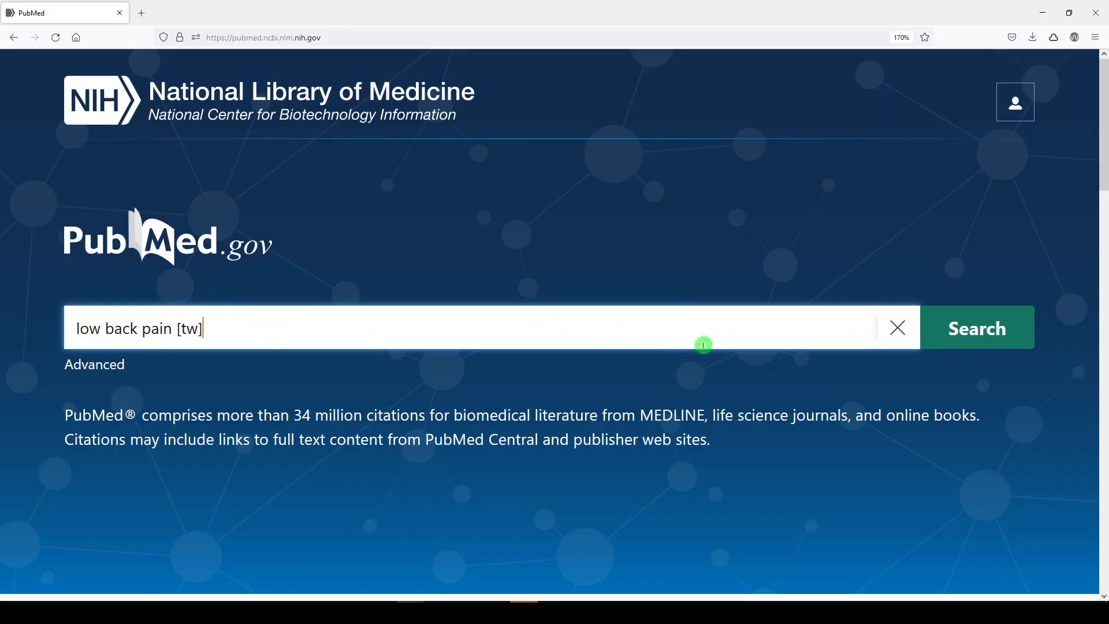
click(976, 327)
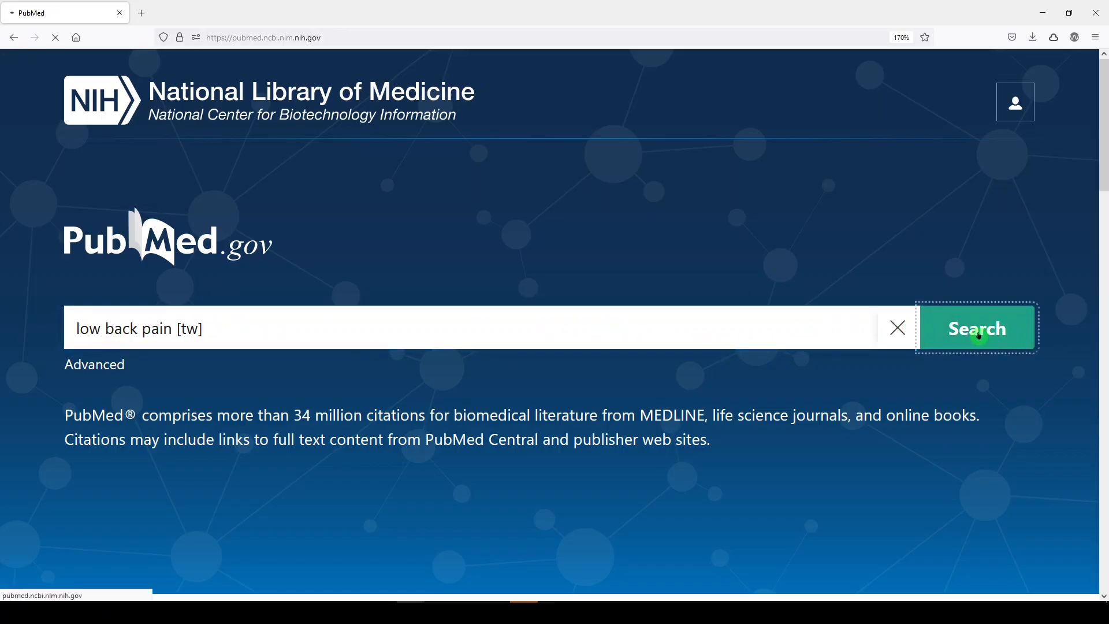
click(976, 327)
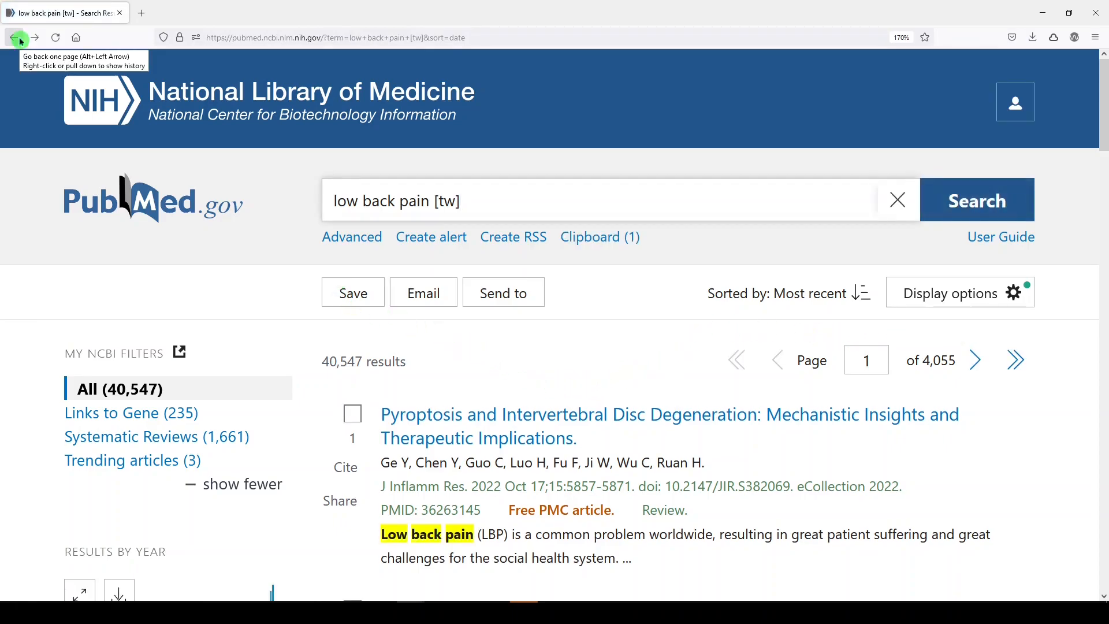
mouse_move(72, 104)
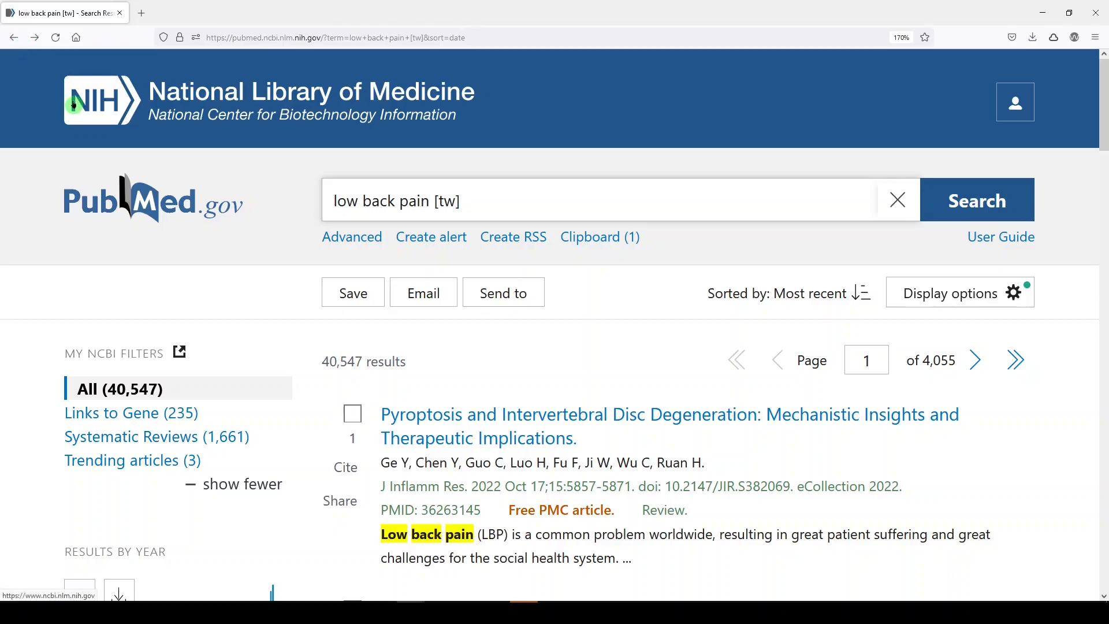
click(460, 201)
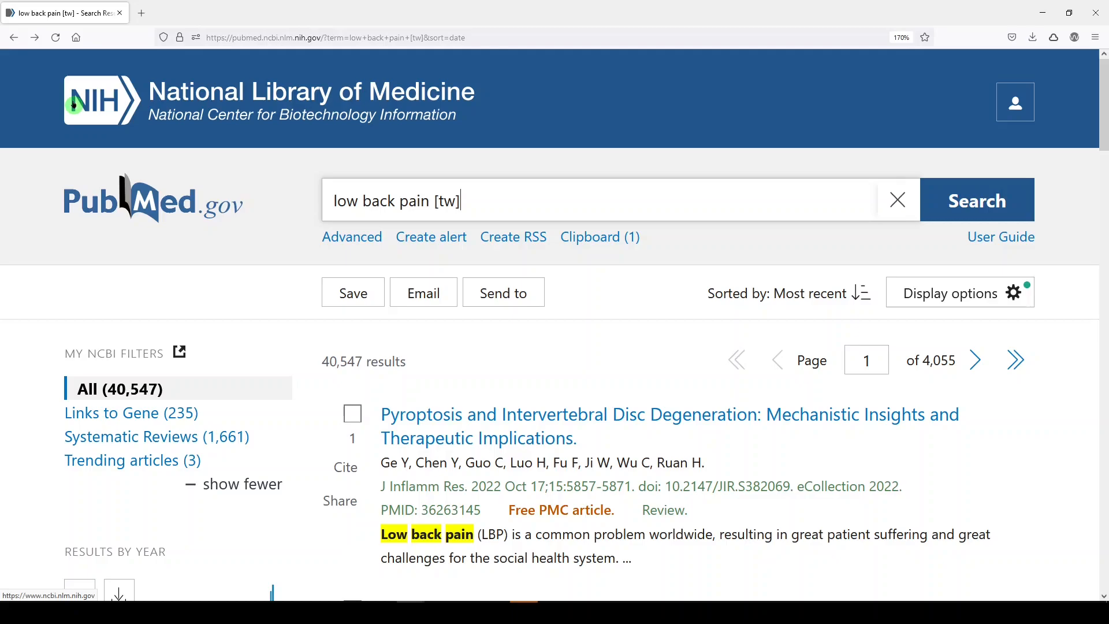